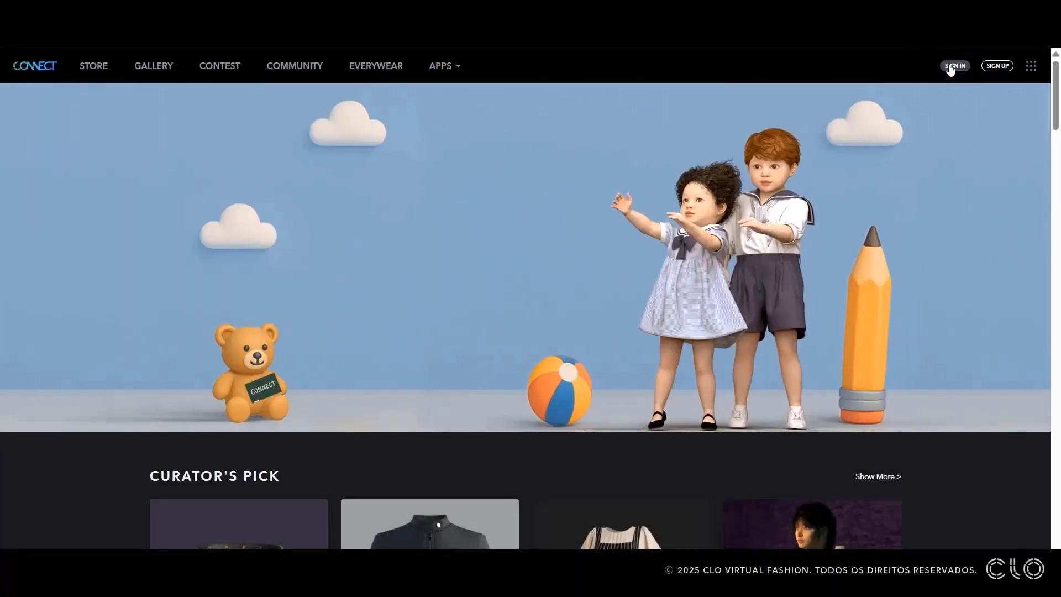
- Sign in to the CLO CONNECT account with the saved email and password
left_click(954, 66)
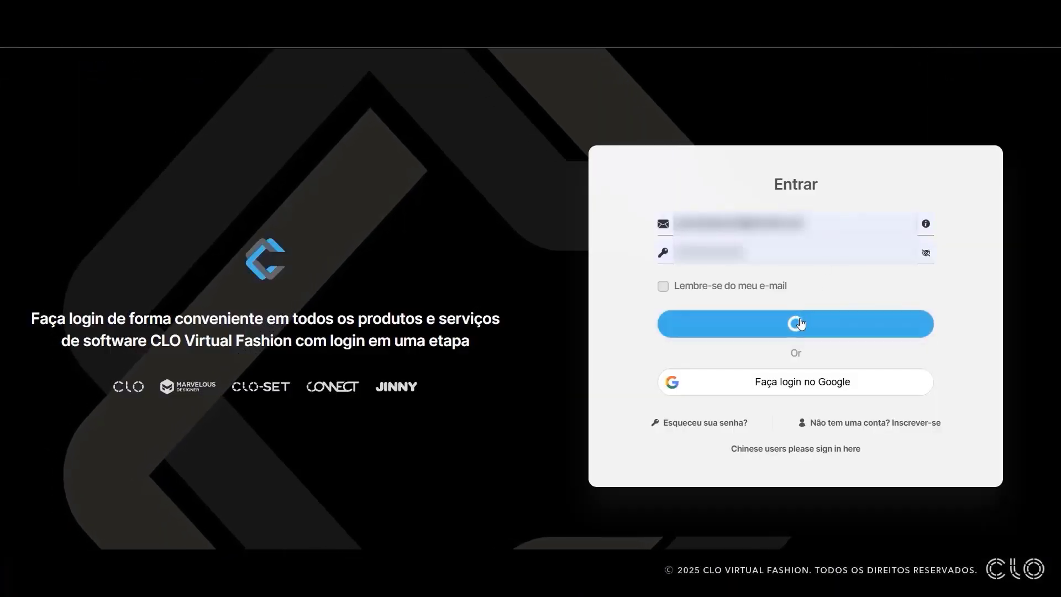
left_click(795, 323)
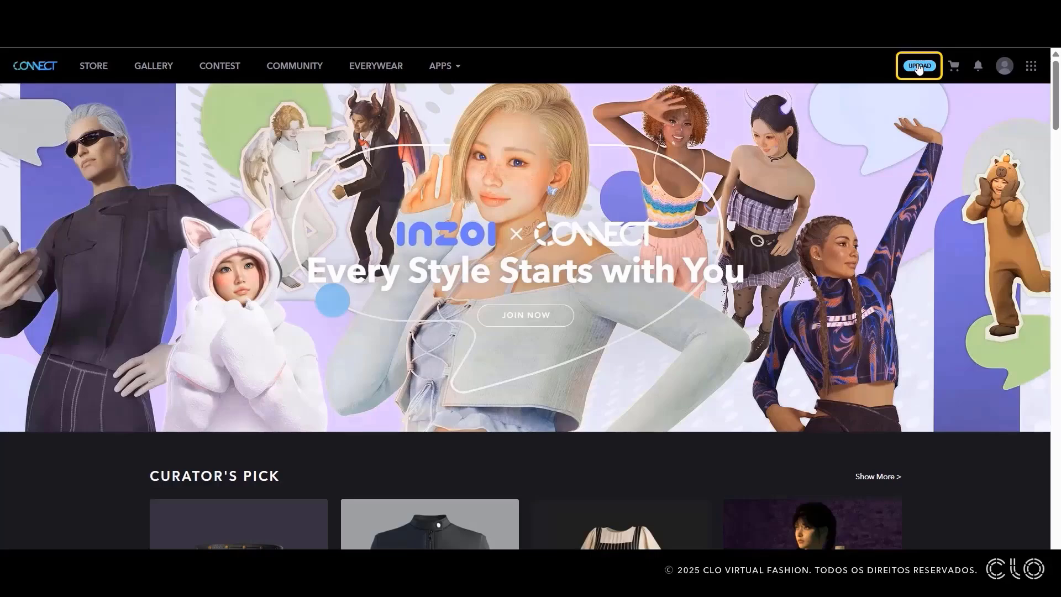
- Upload the AssetConnect project file as a new STORE listing
left_click(917, 65)
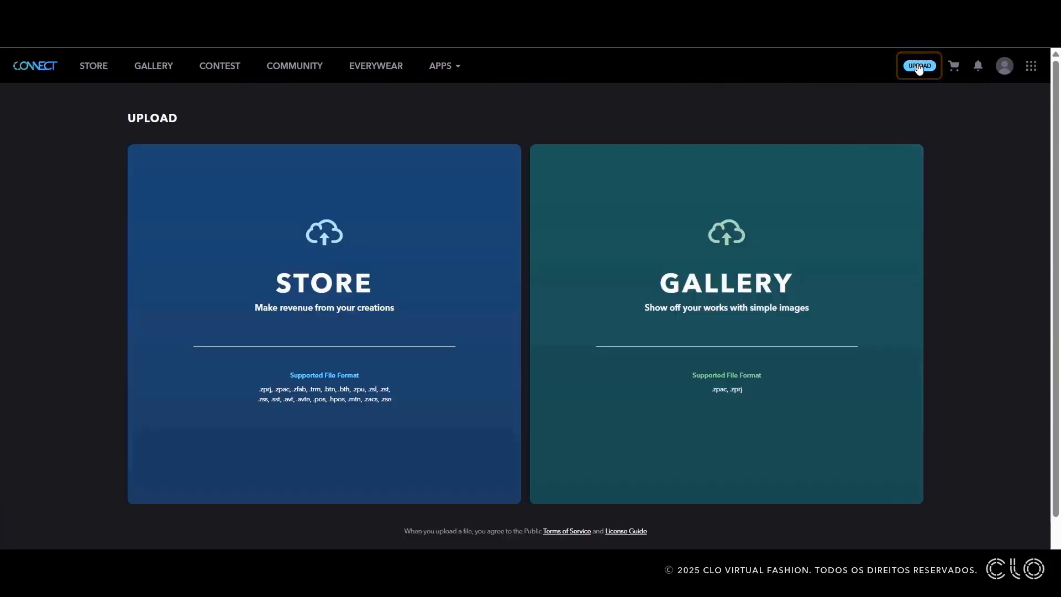
mouse_move(304, 399)
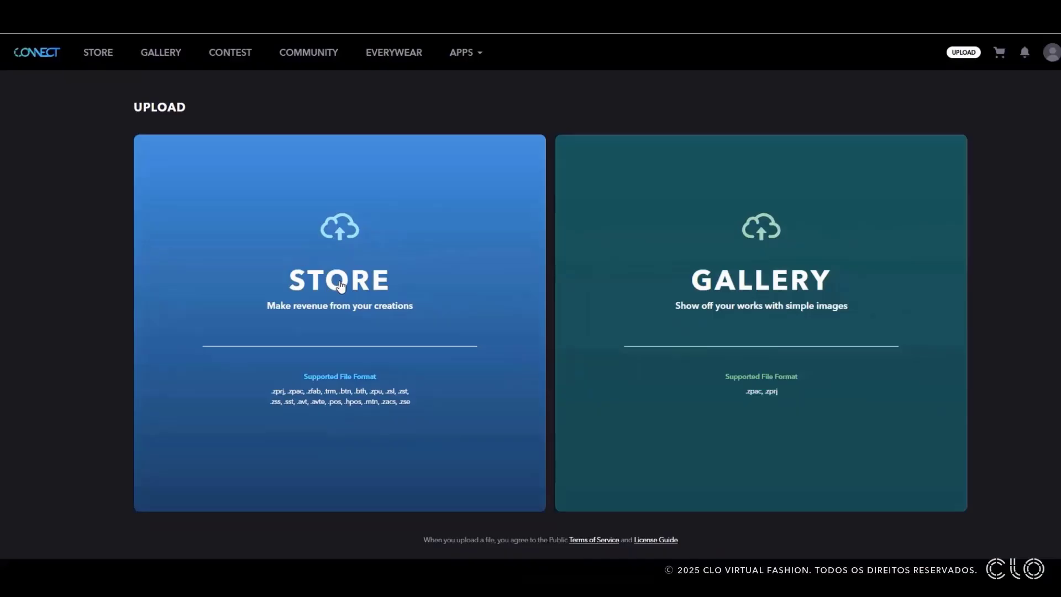
left_click(339, 279)
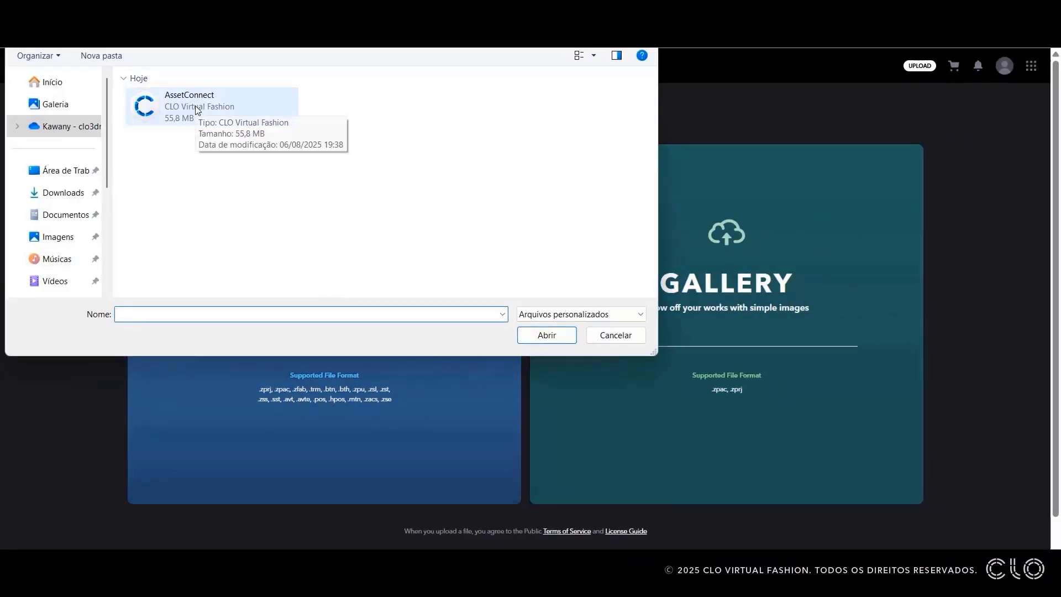
left_click(204, 107)
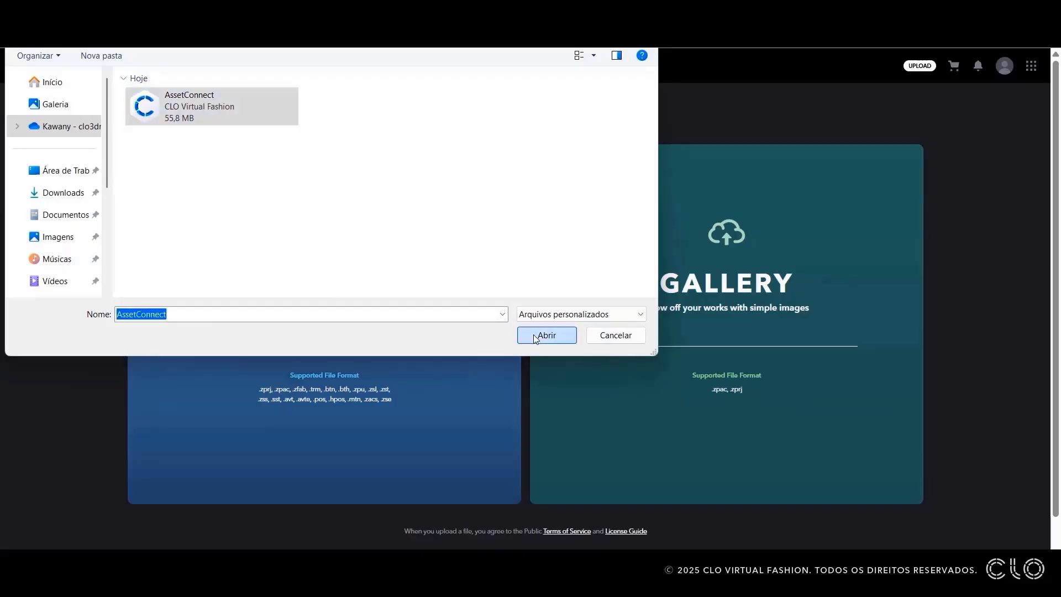
left_click(545, 335)
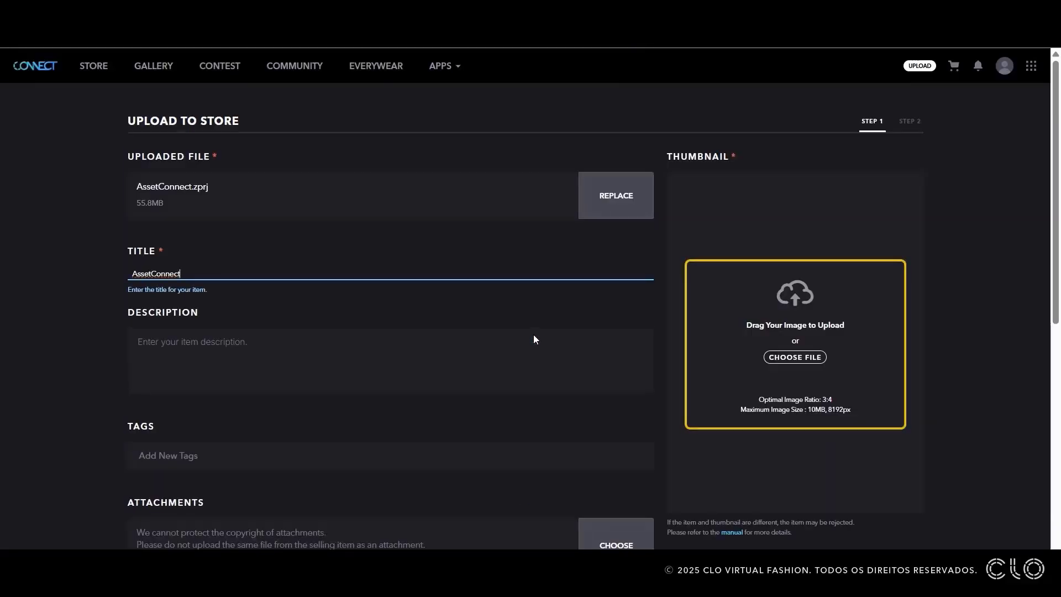
mouse_move(794, 357)
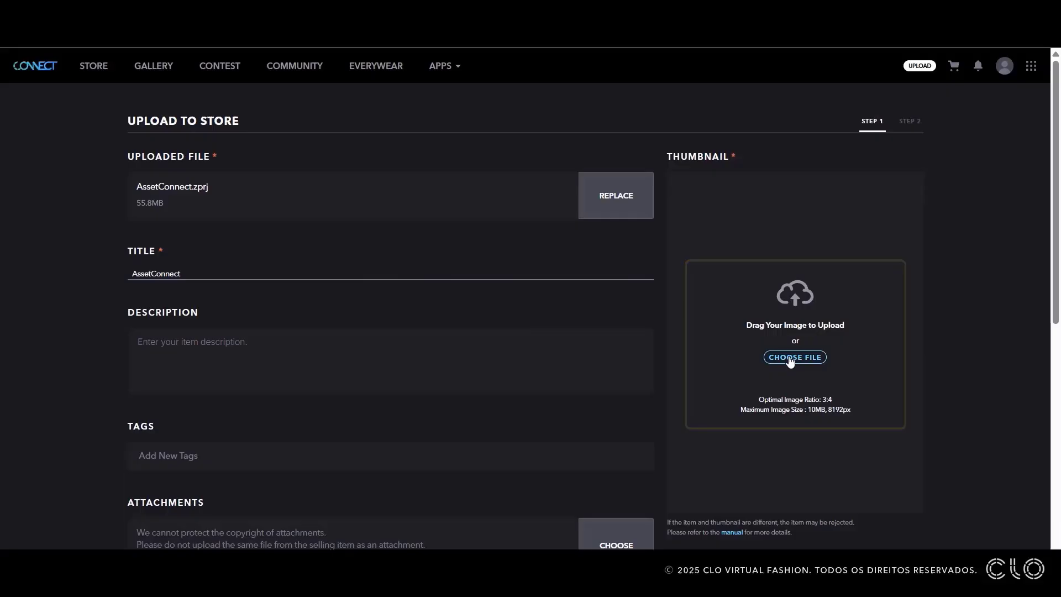
- Set the hoodie_1 image as the listing thumbnail
left_click(794, 357)
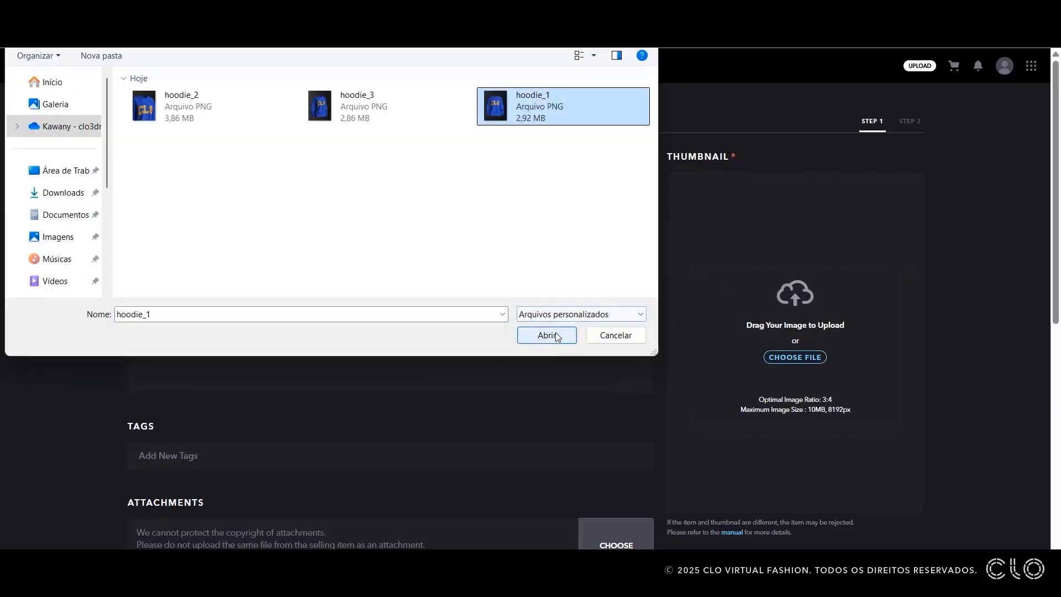
left_click(546, 334)
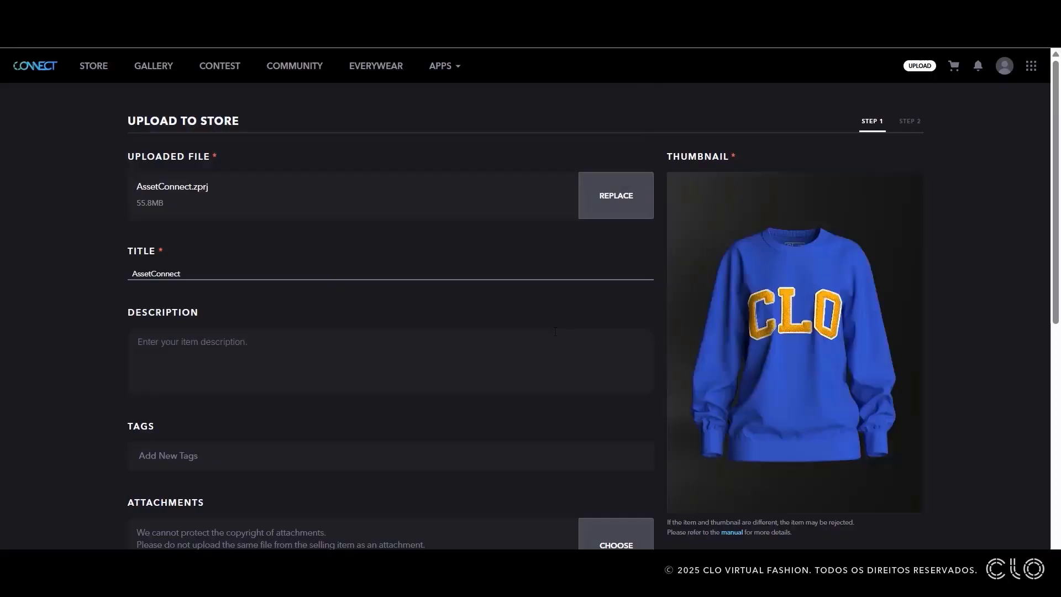
scroll("down", 3)
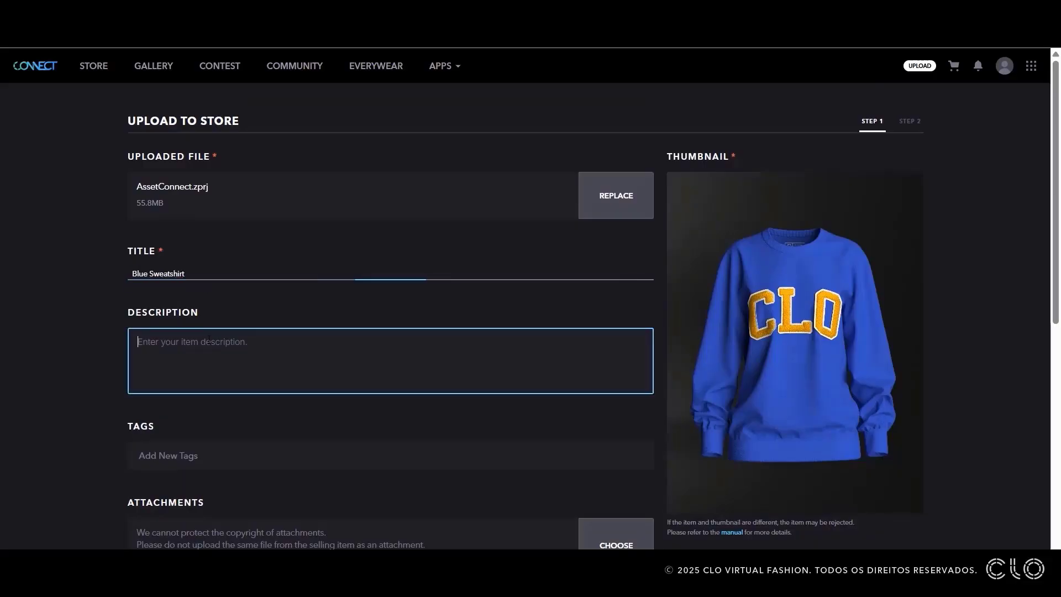
- Enter title 'Blue Sweatshirt', a description, and tags College, Female, Blue, Sweatshirt
type("Blue Sweatshirt F")
left_click(391, 455)
type("College Female Blue Swe")
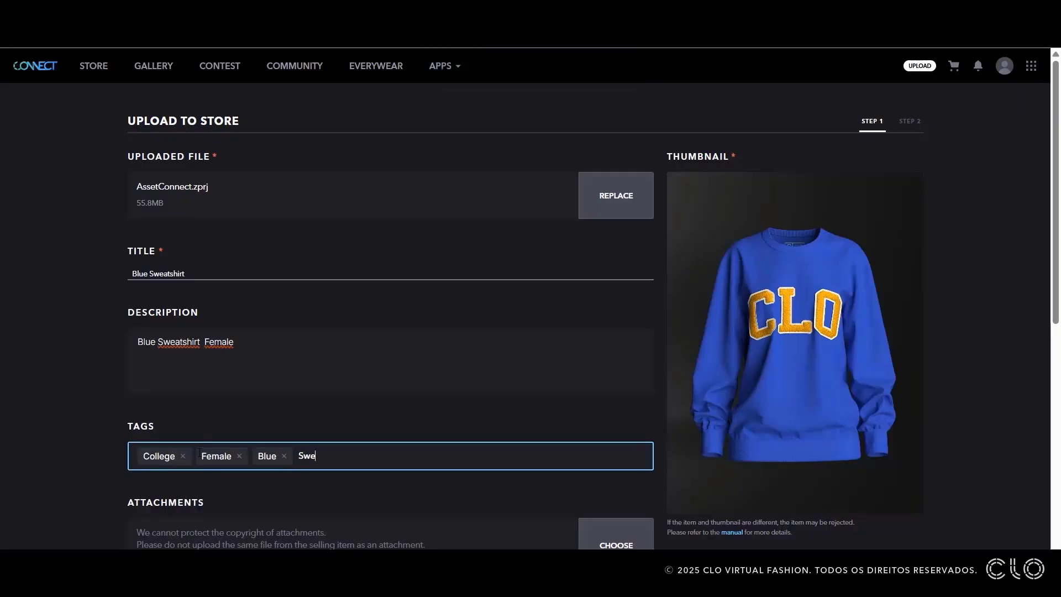
key("Enter")
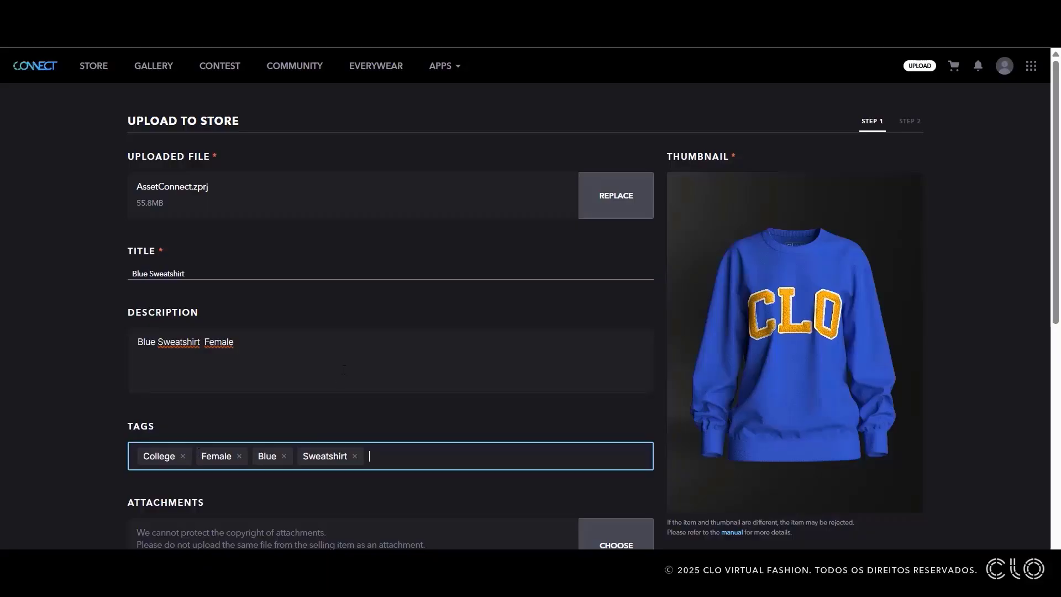
scroll("down", 3)
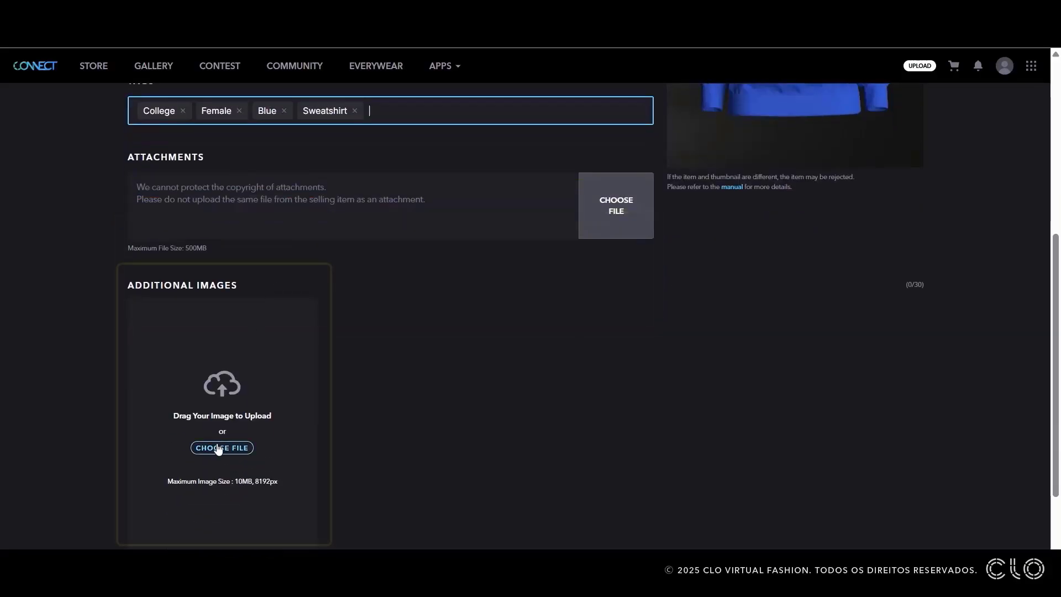
- Add hoodie_2 and another hoodie image as the listing's additional images
left_click(221, 447)
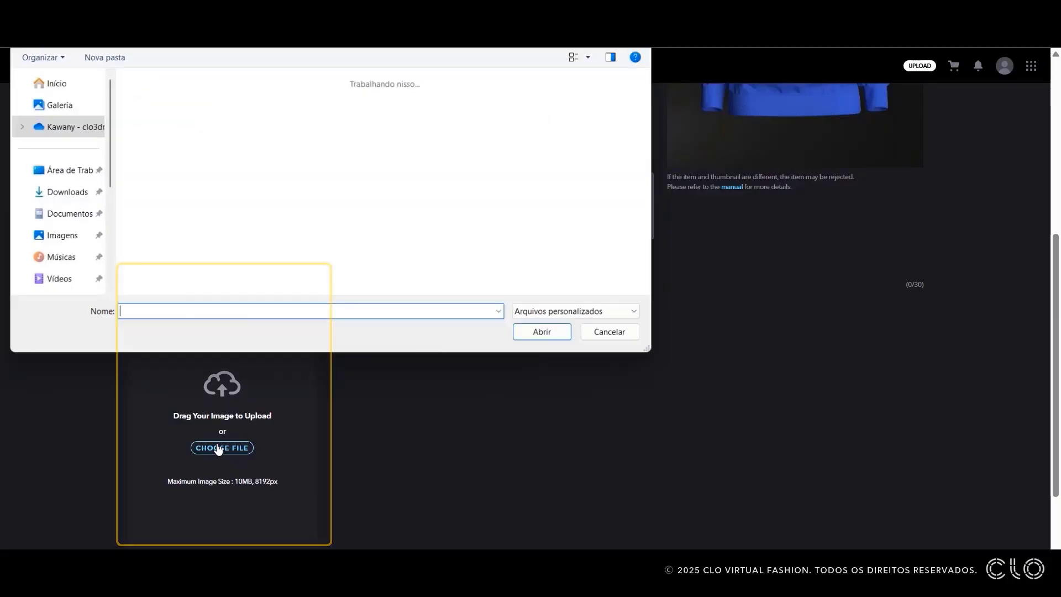
left_click(212, 106)
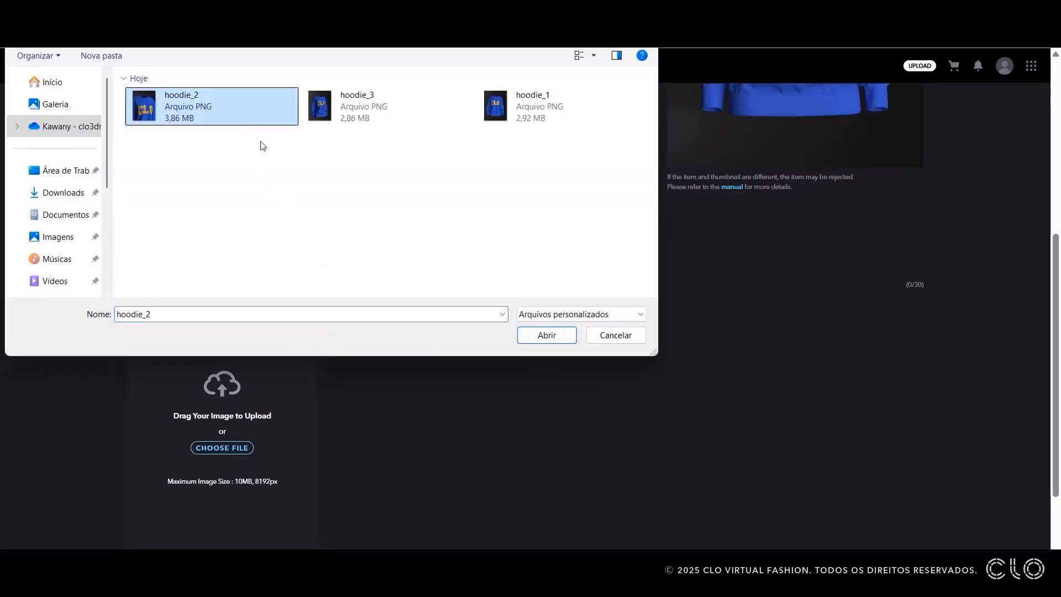
left_click(545, 335)
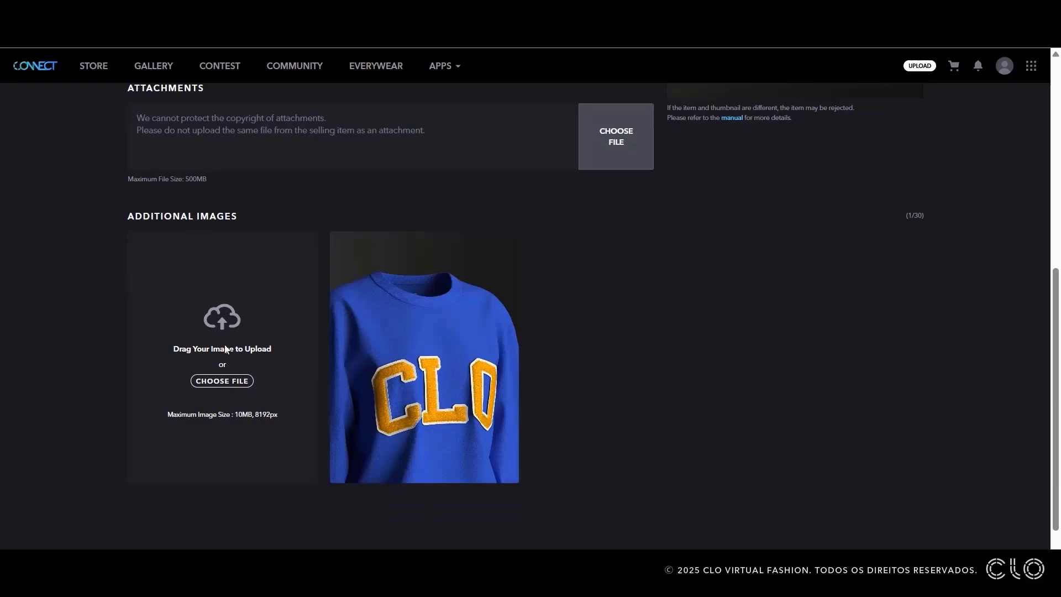
left_click(221, 380)
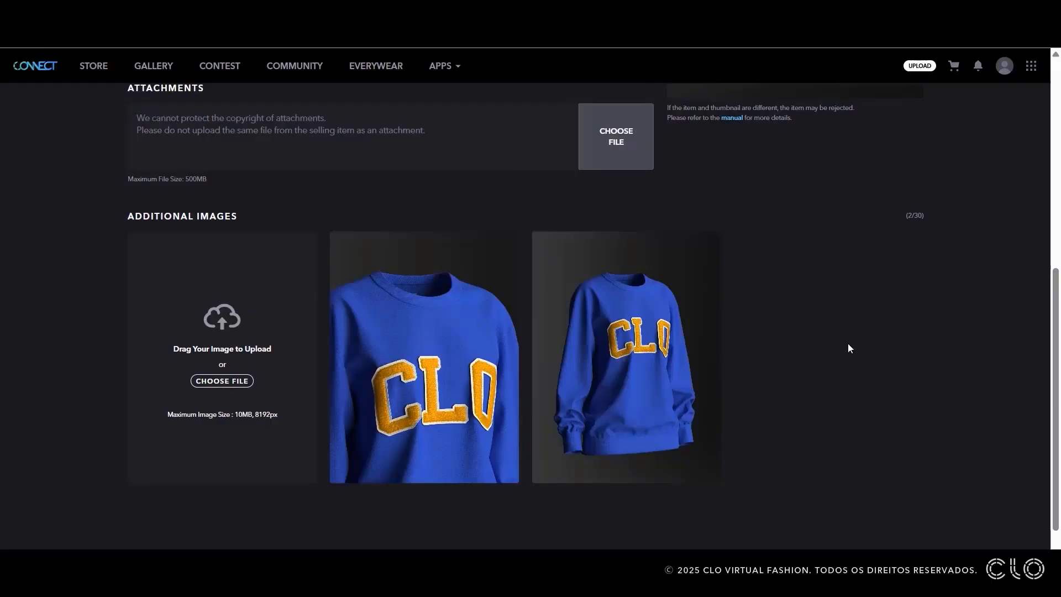
scroll("down", 3)
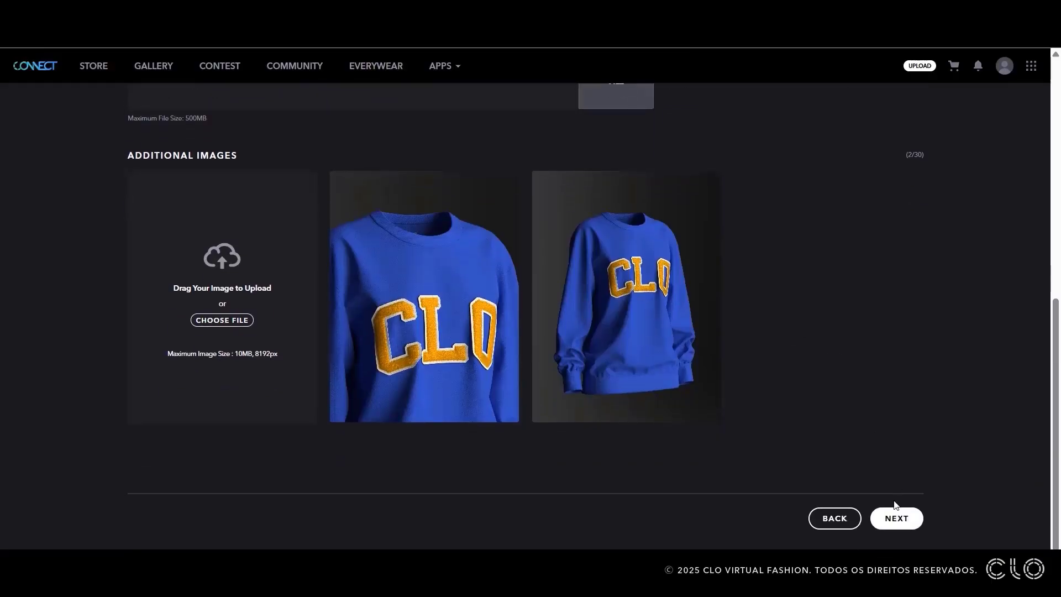
- Advance to step two and categorize the item as Women, T-SHIRT > Sweatshirt
left_click(895, 517)
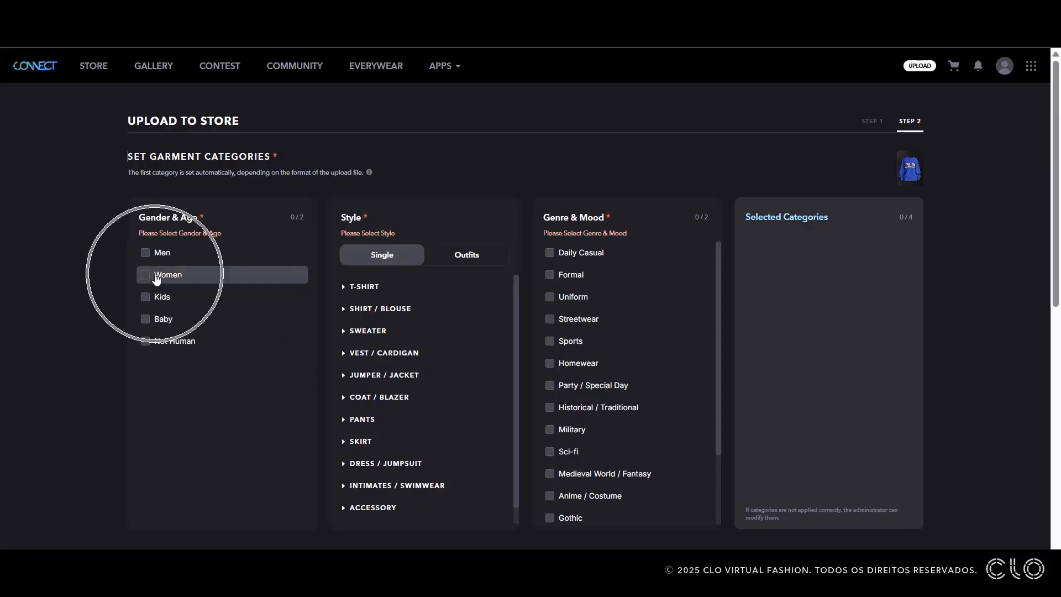
left_click(145, 274)
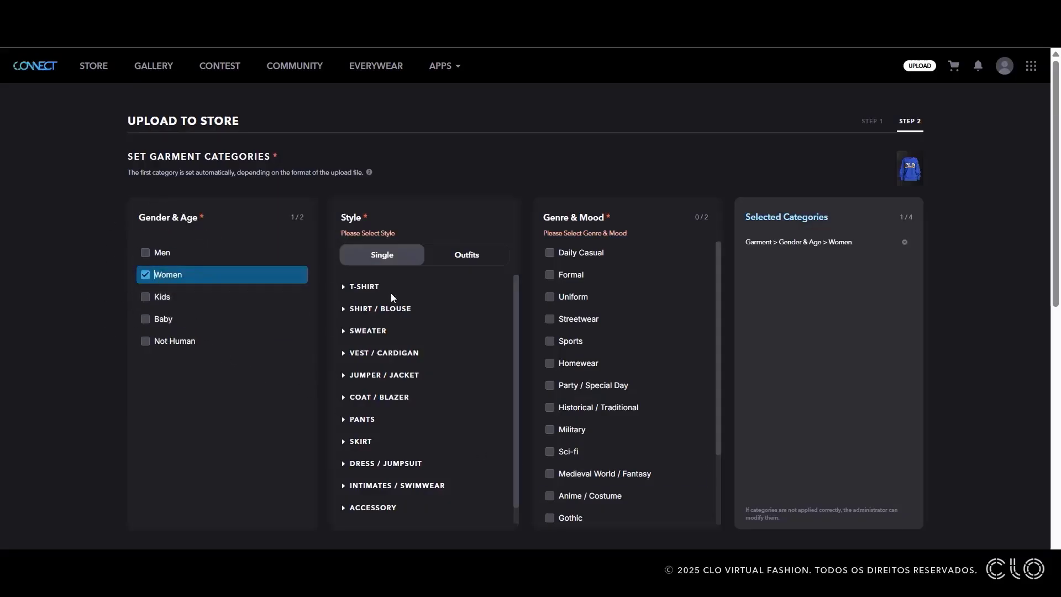
left_click(364, 286)
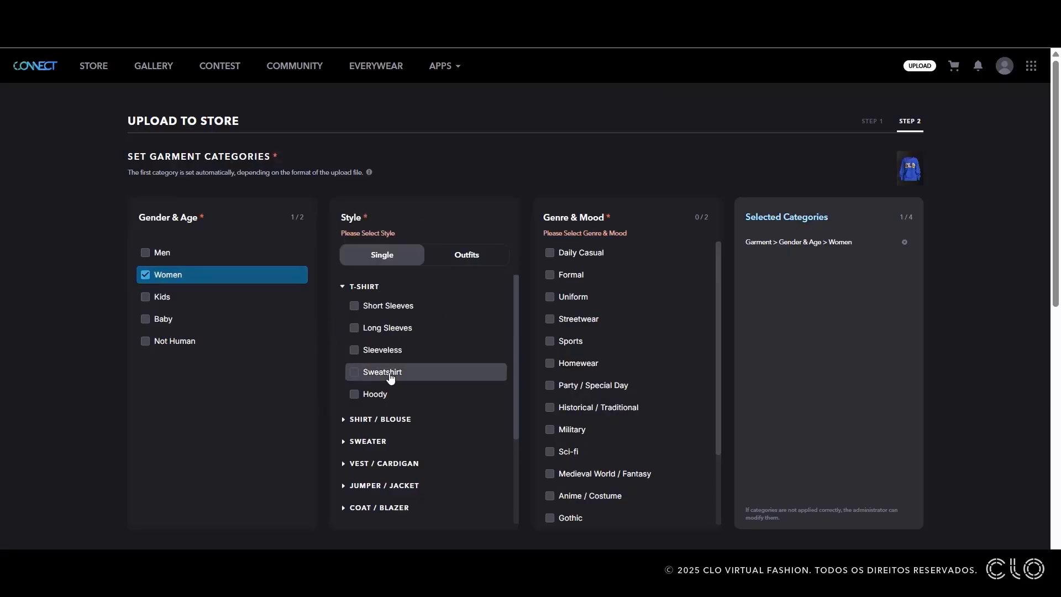
left_click(353, 371)
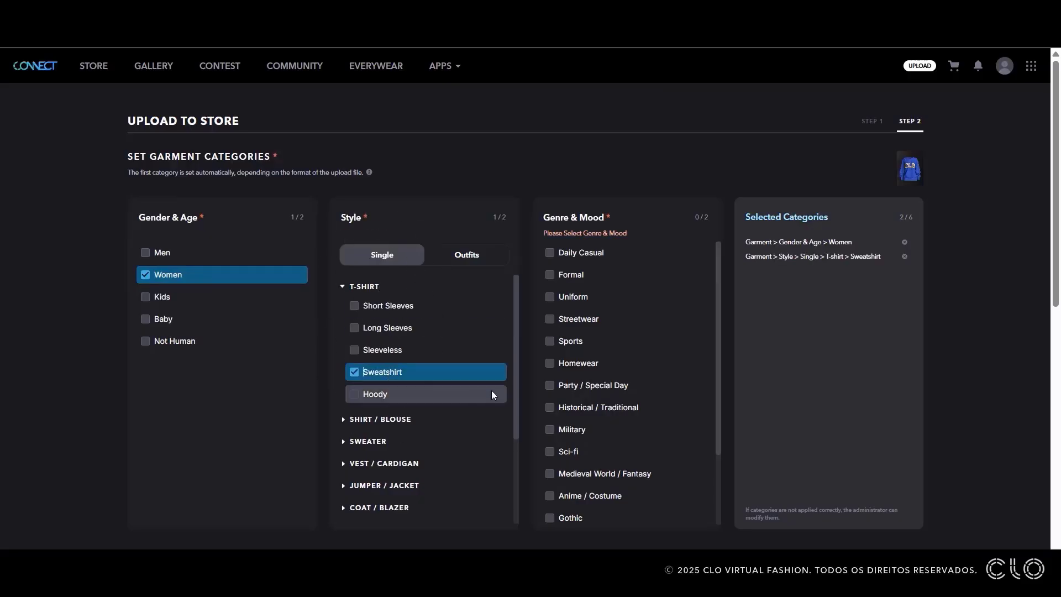
mouse_move(578, 252)
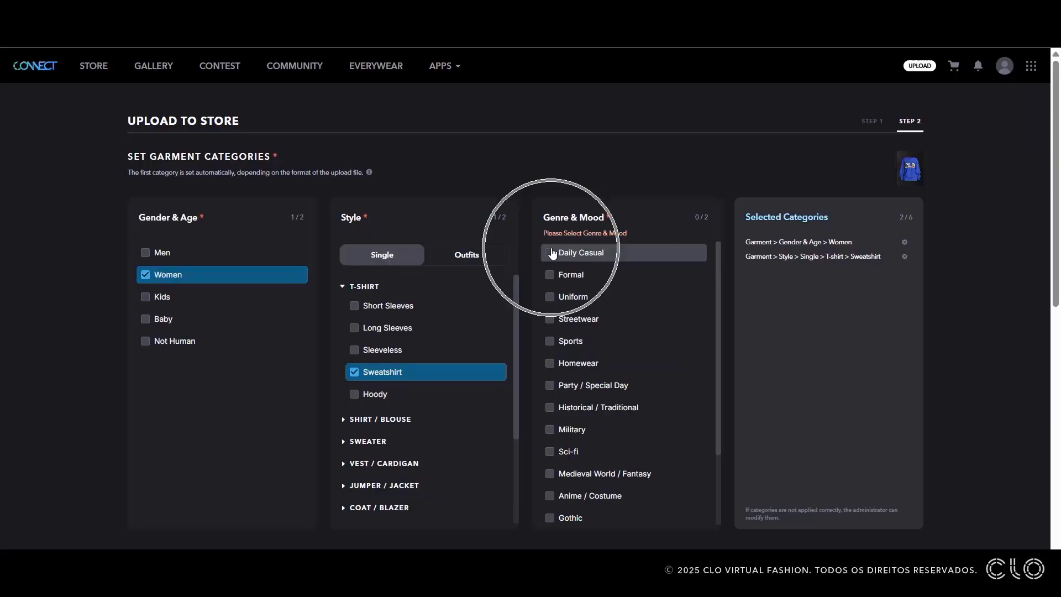
- Set the Genre & Mood to Daily Casual and Uniform
left_click(549, 252)
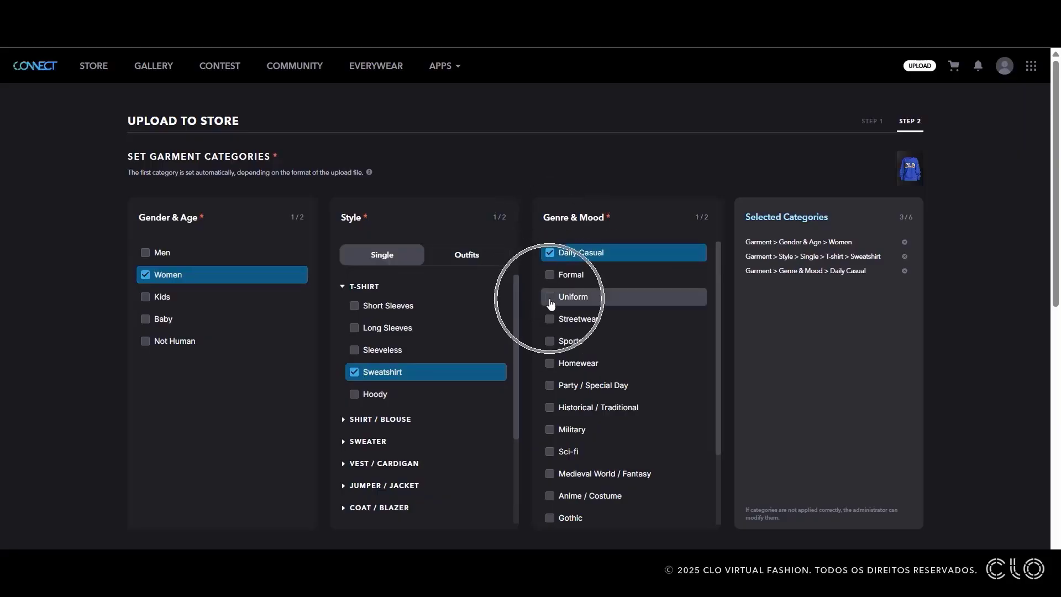
left_click(549, 296)
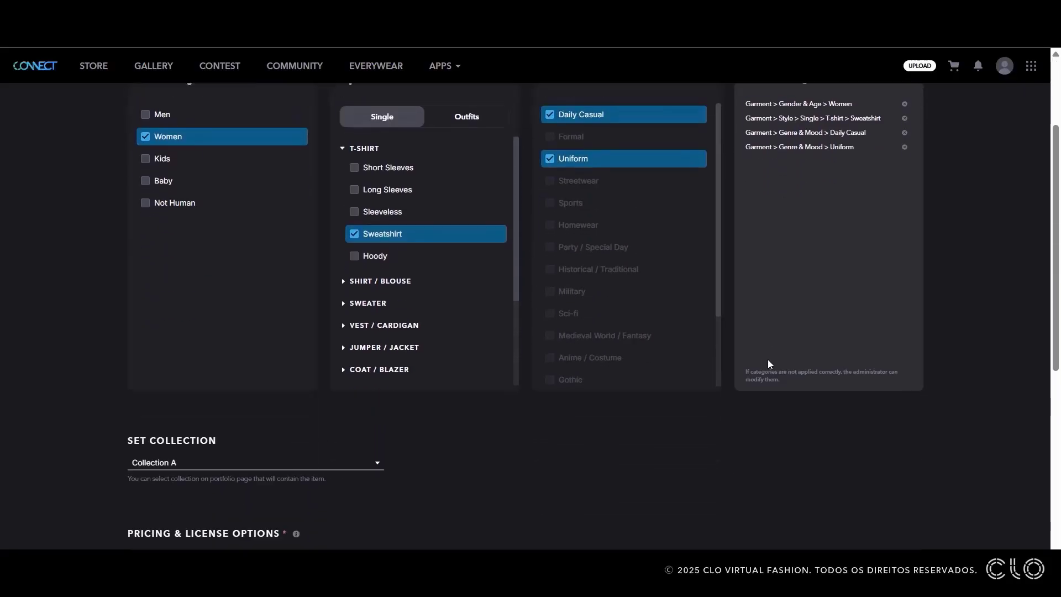
scroll("down", 3)
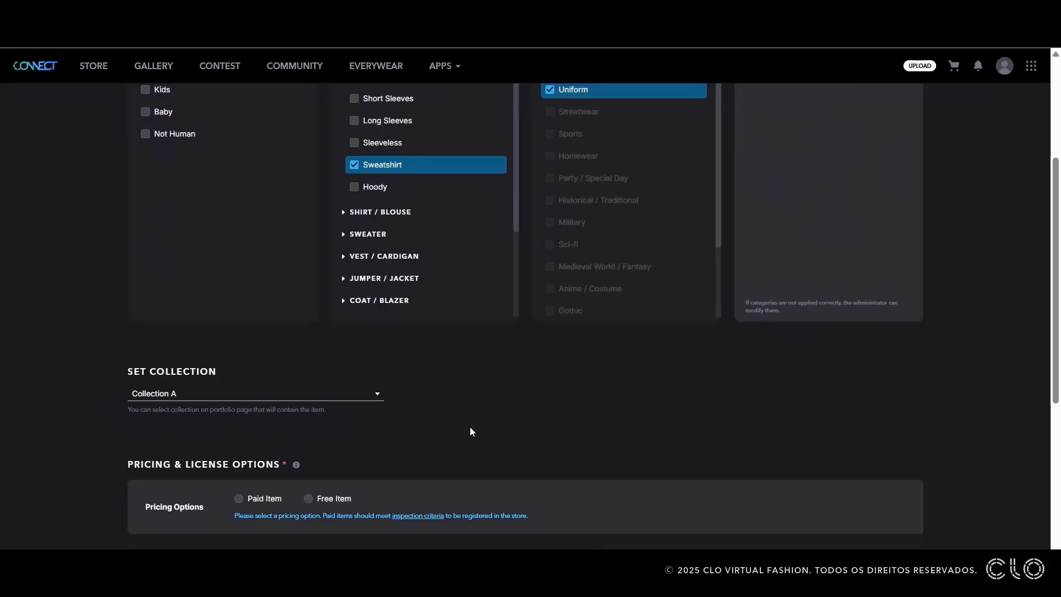
scroll("down", 3)
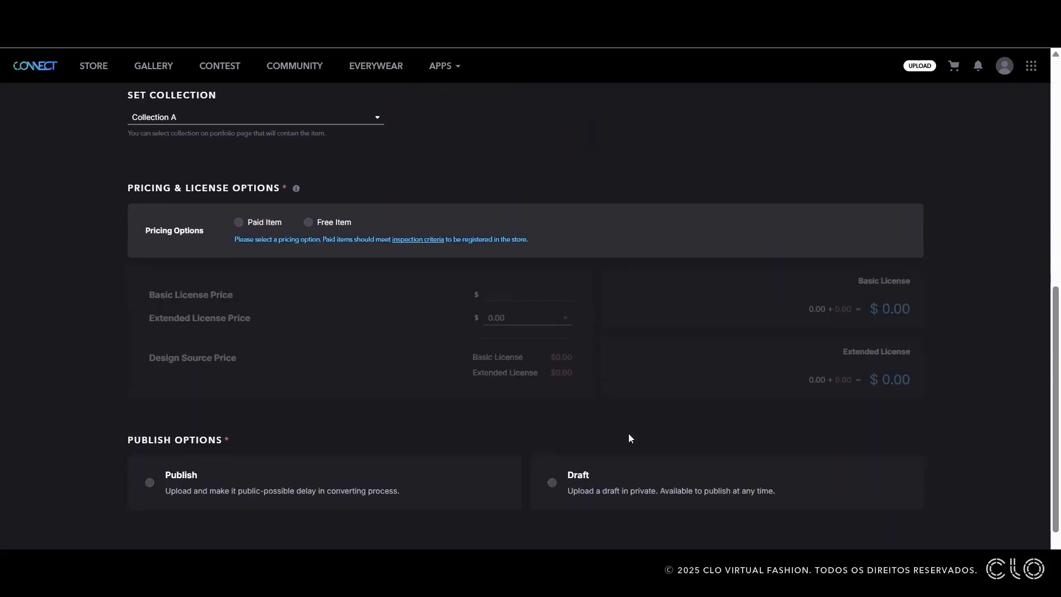
mouse_move(625, 422)
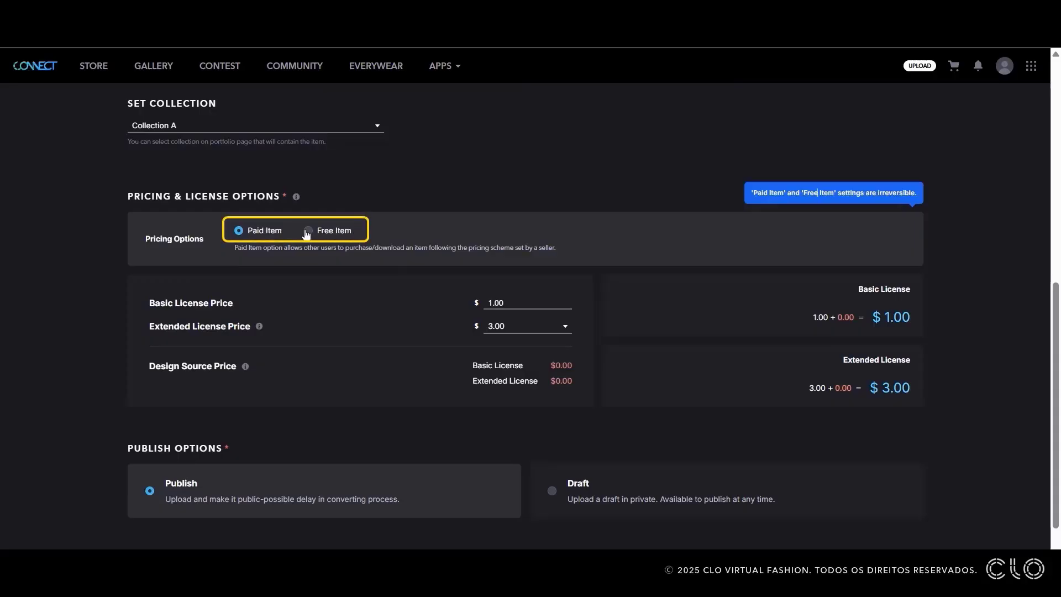
- Make the sweatshirt a Paid Item with a $5.00 basic license price
left_click(308, 230)
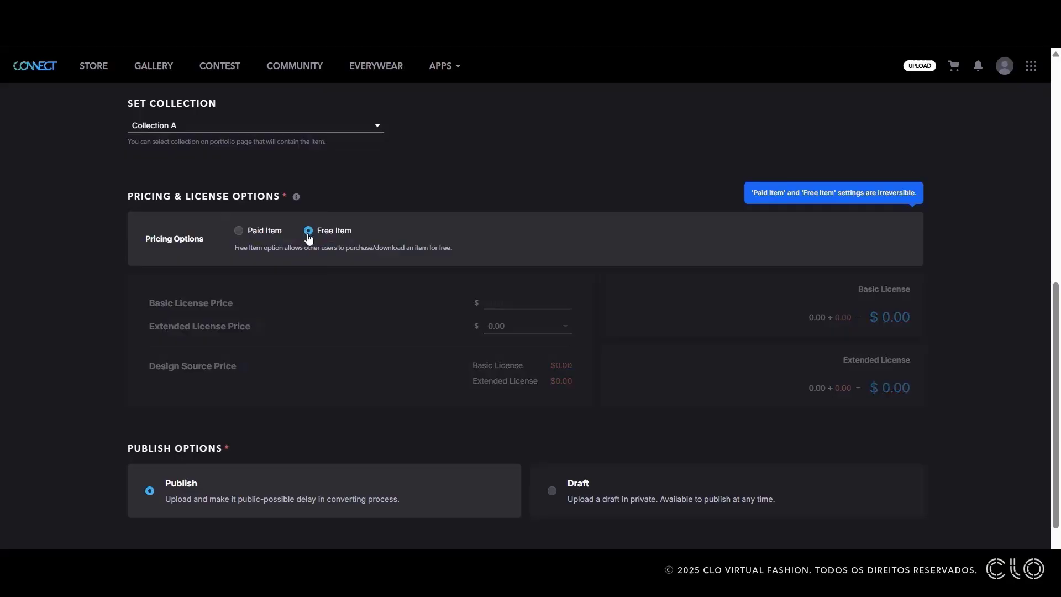
scroll("down", 3)
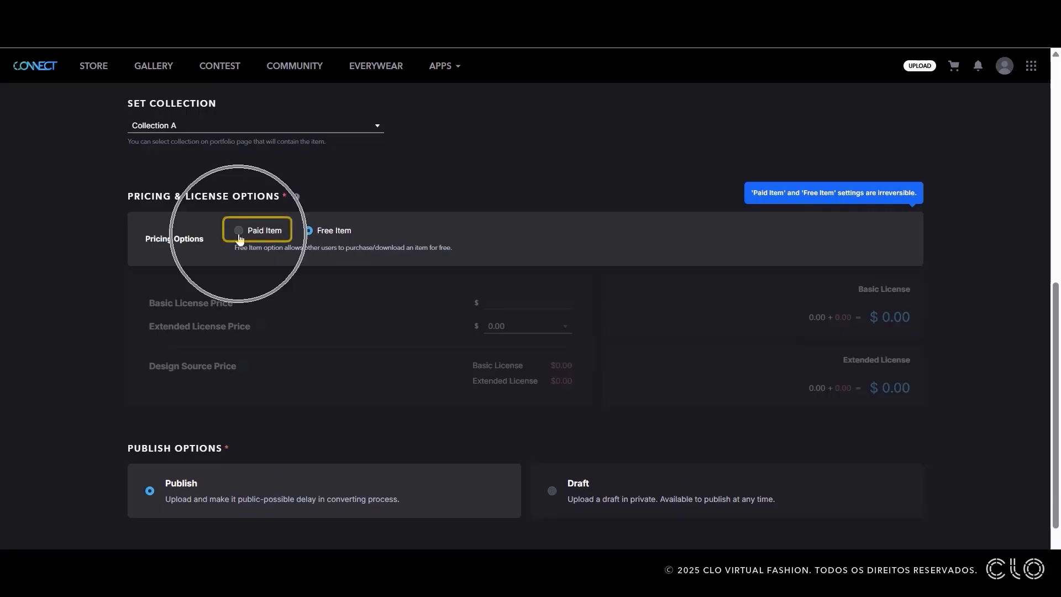
left_click(239, 229)
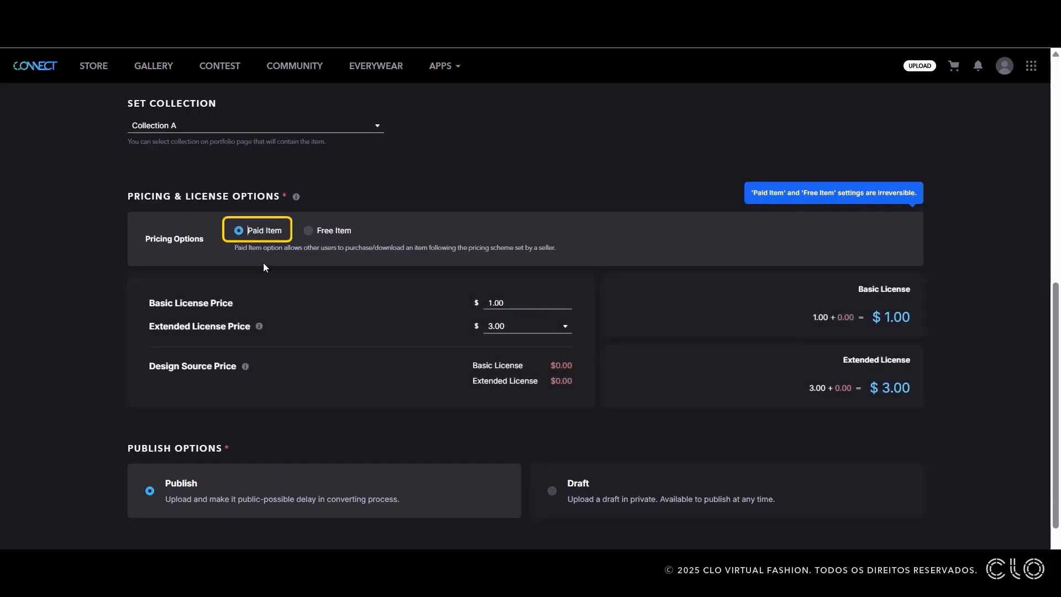
left_click(528, 303)
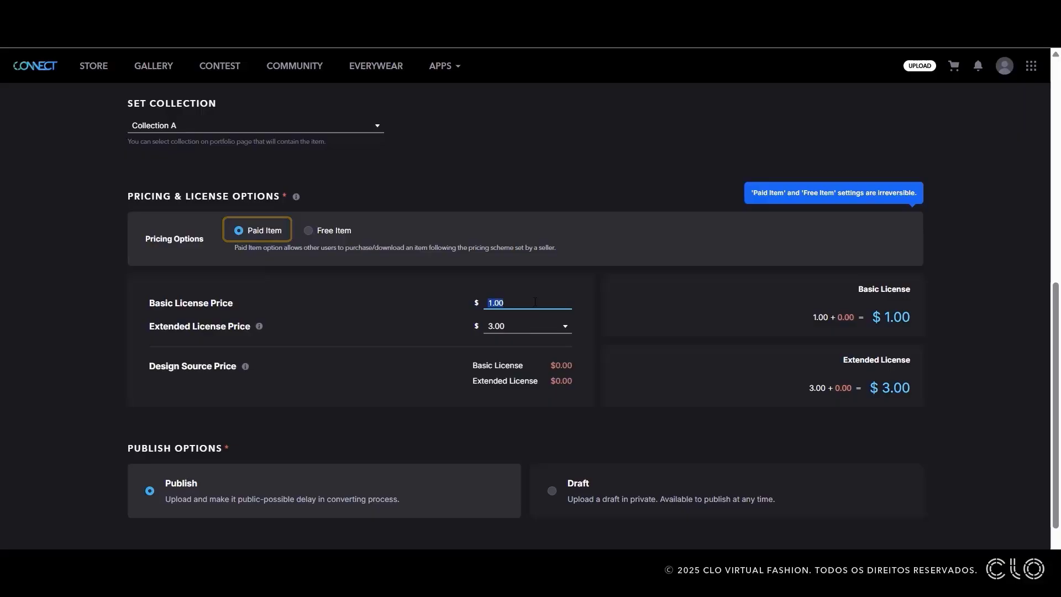
type("5")
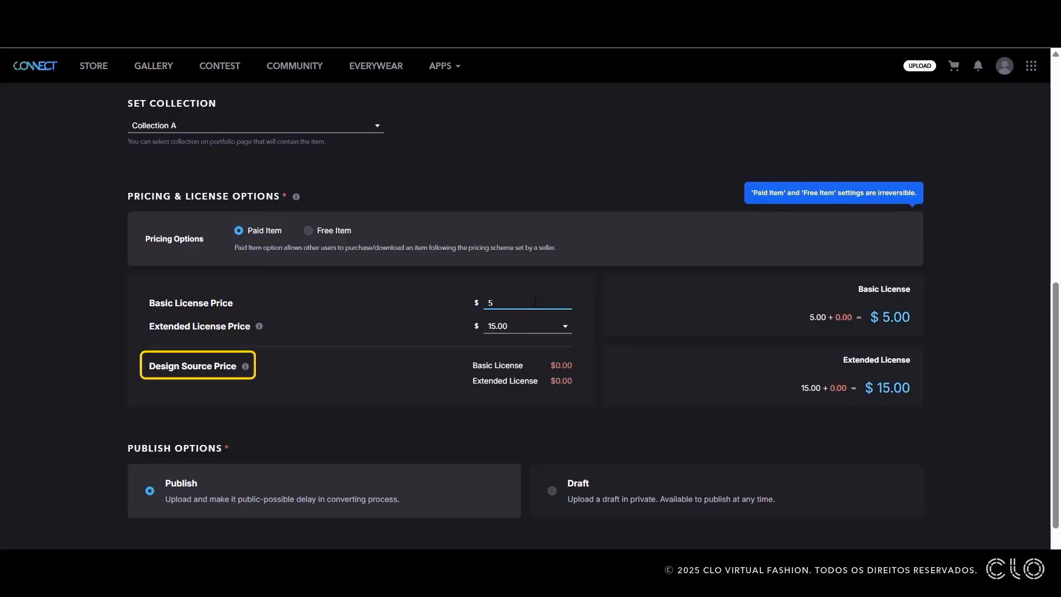
left_click(405, 329)
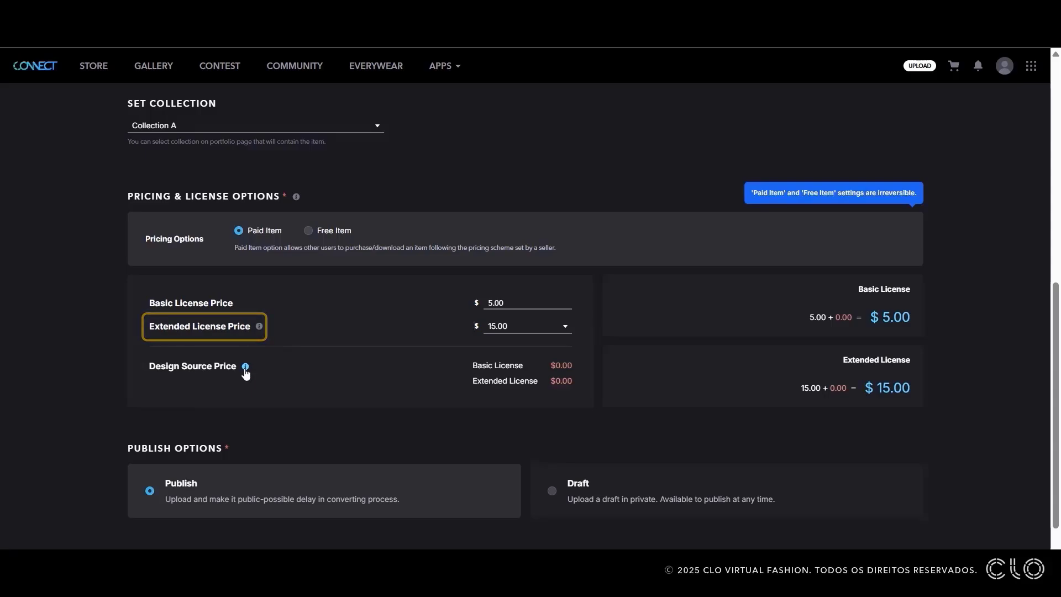
left_click(246, 366)
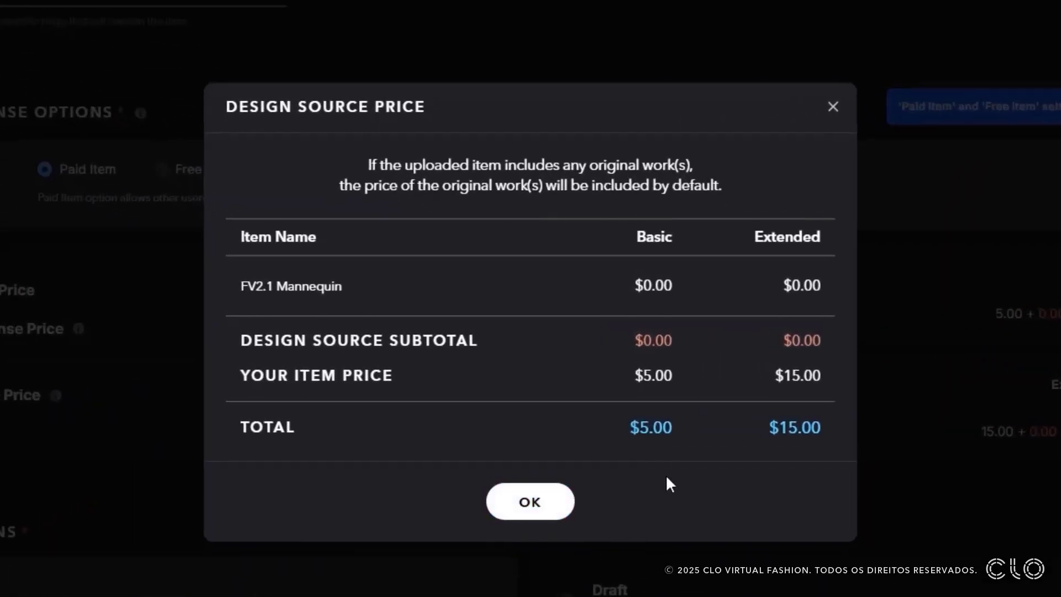
mouse_move(798, 447)
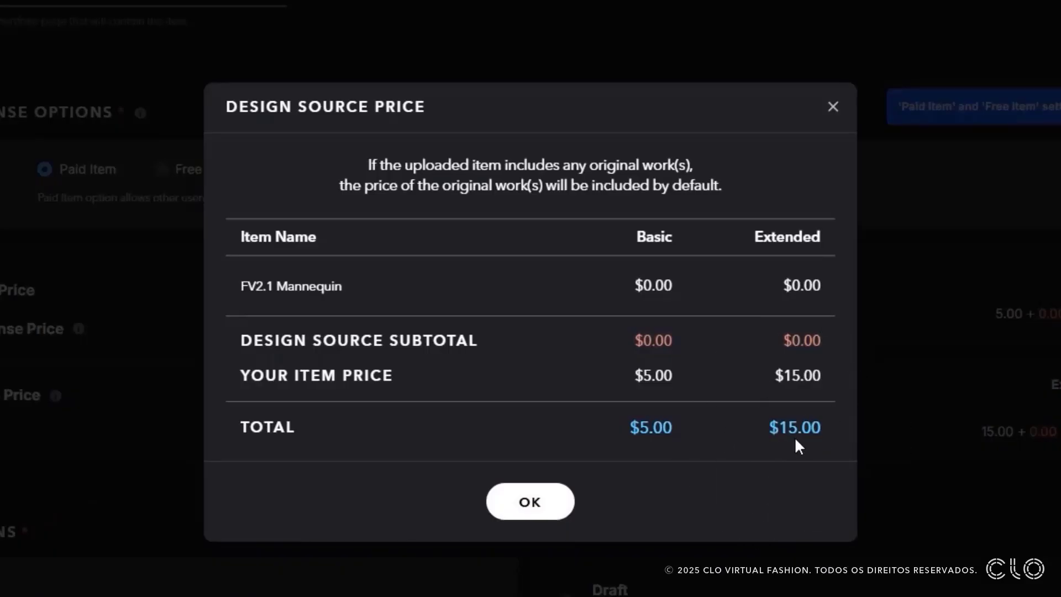
left_click(529, 501)
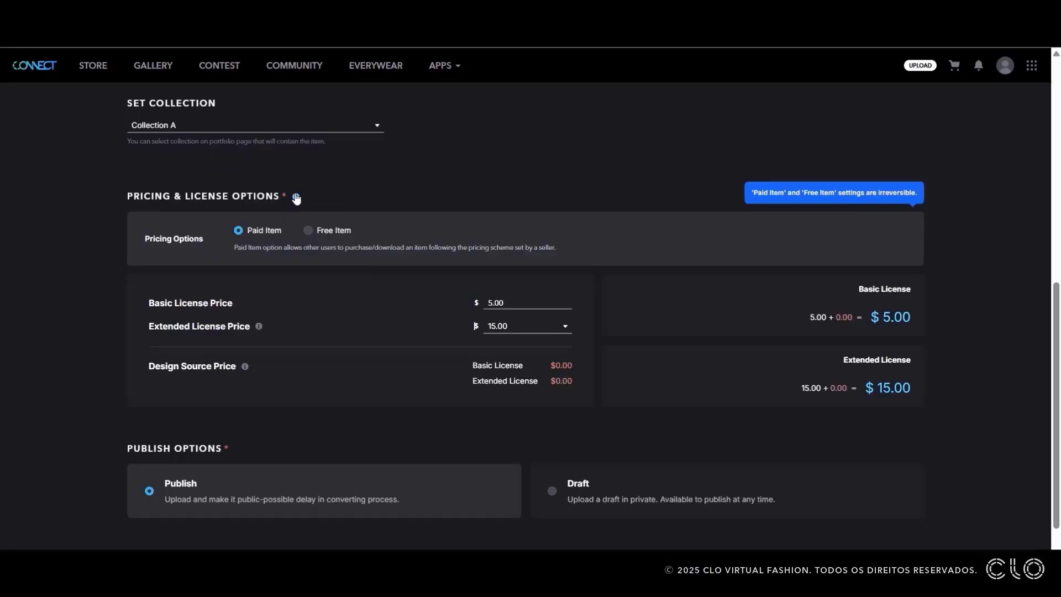
left_click(296, 197)
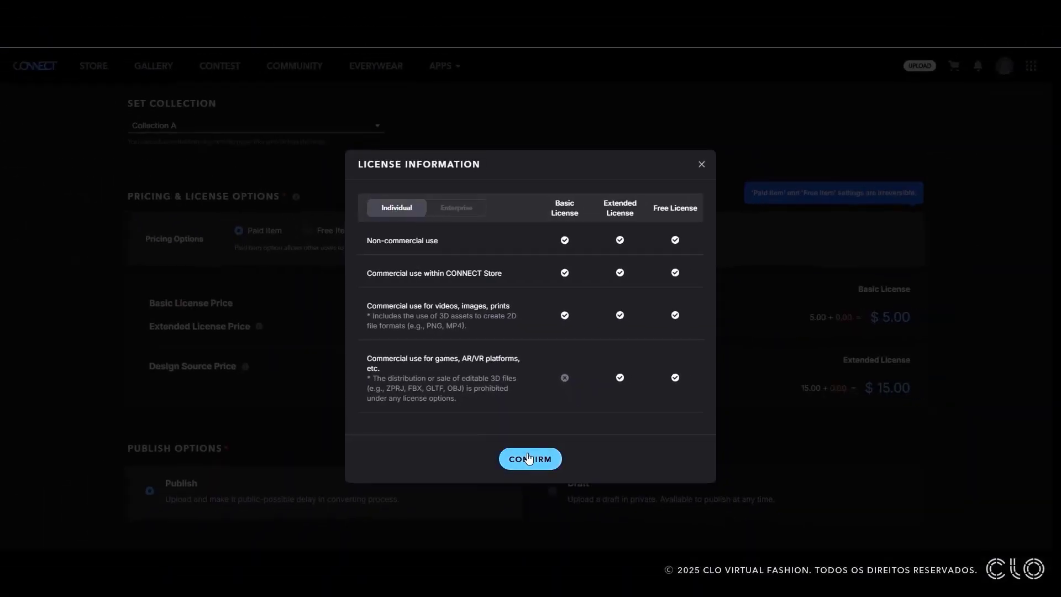
left_click(529, 458)
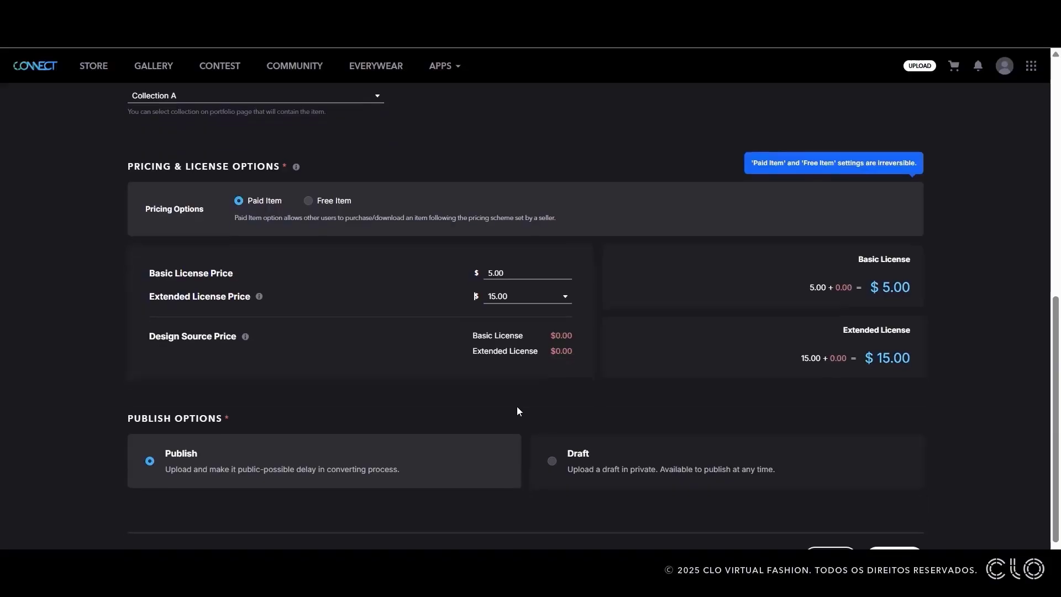
left_click(551, 427)
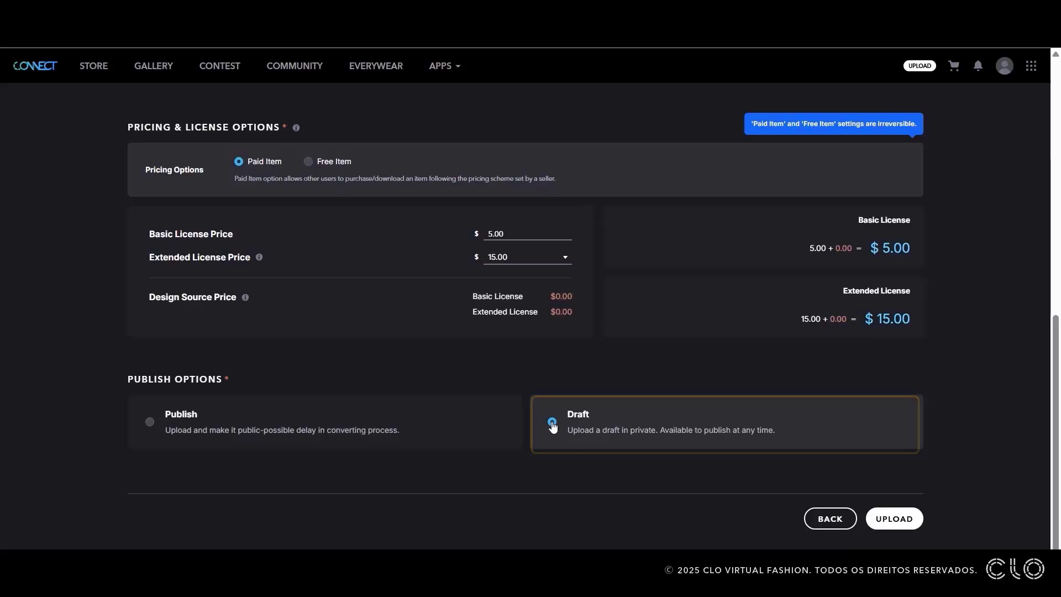
- Set the listing to Publish and upload the Blue Sweatshirt item
left_click(149, 421)
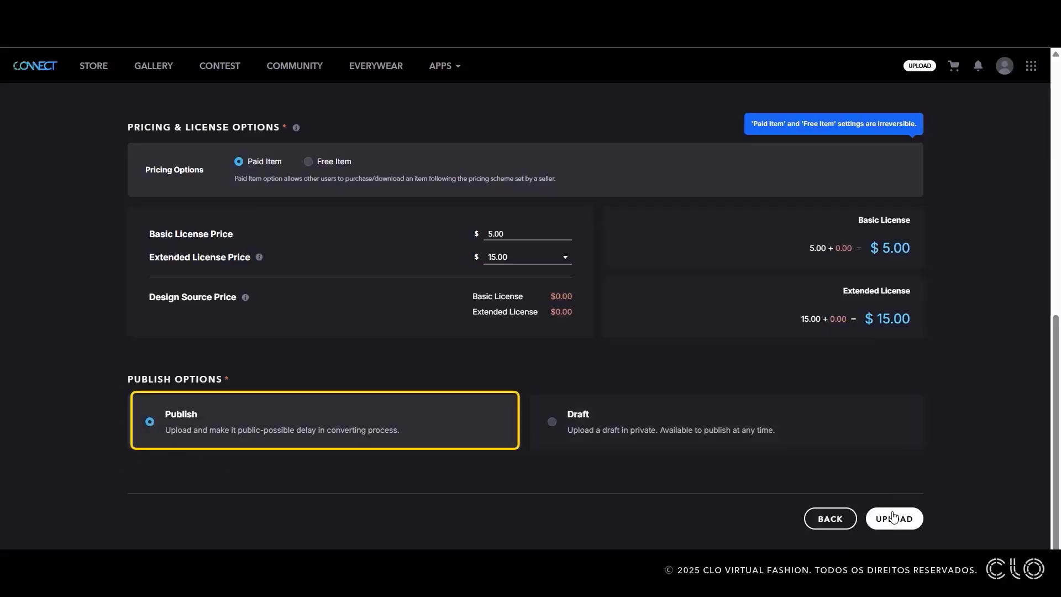
left_click(893, 518)
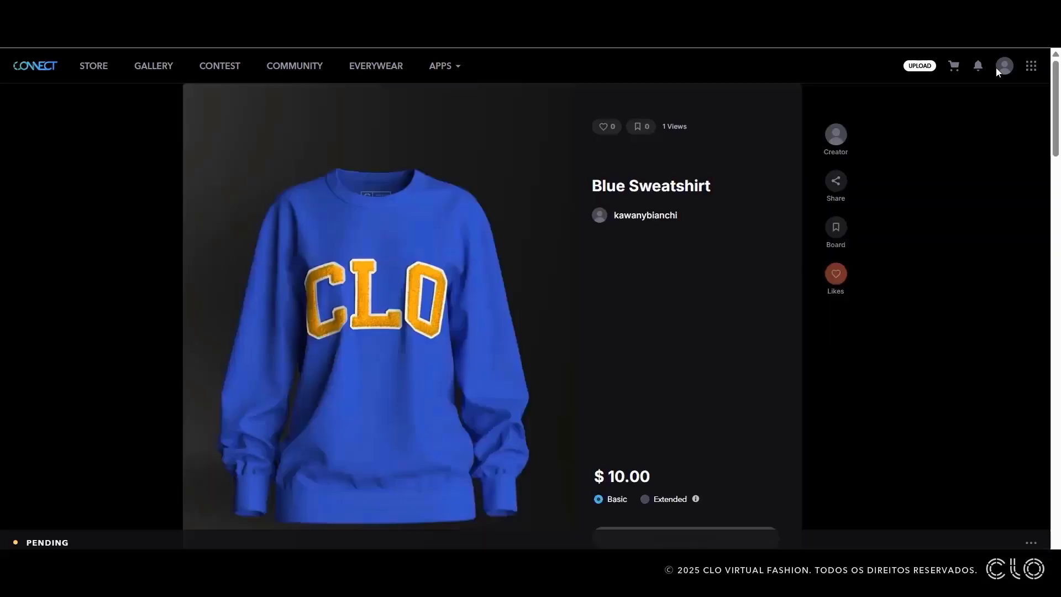
- View the Blue Sweatshirt card in Collection A via the account menu
left_click(1003, 65)
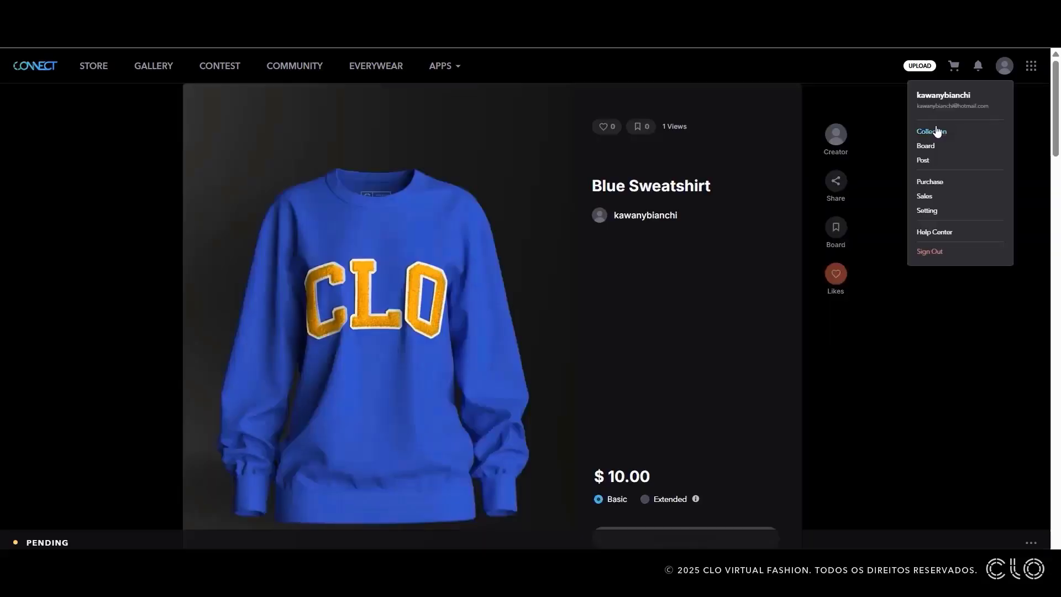
left_click(930, 132)
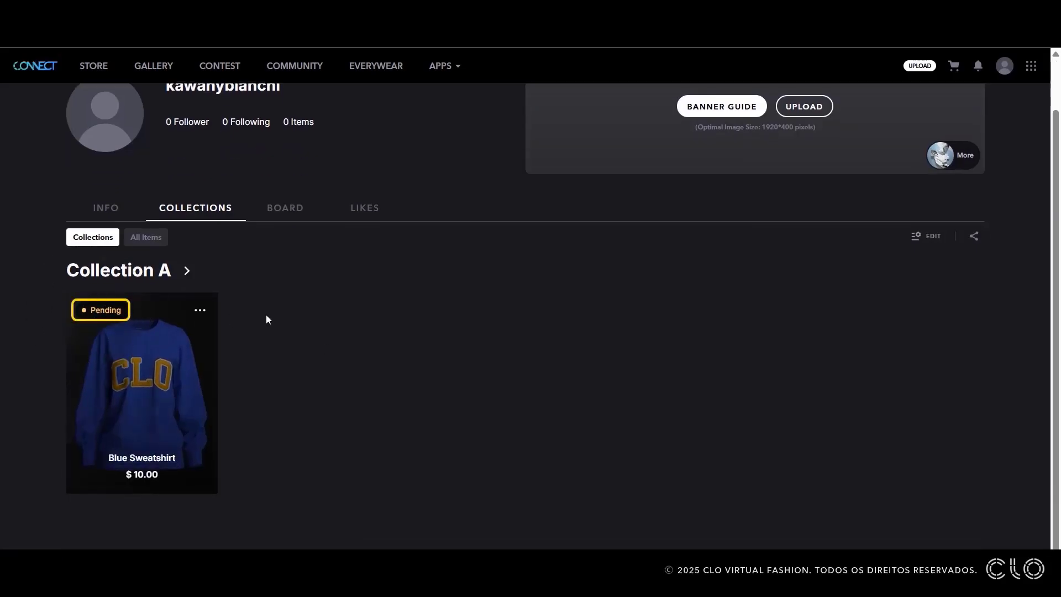
left_click(142, 383)
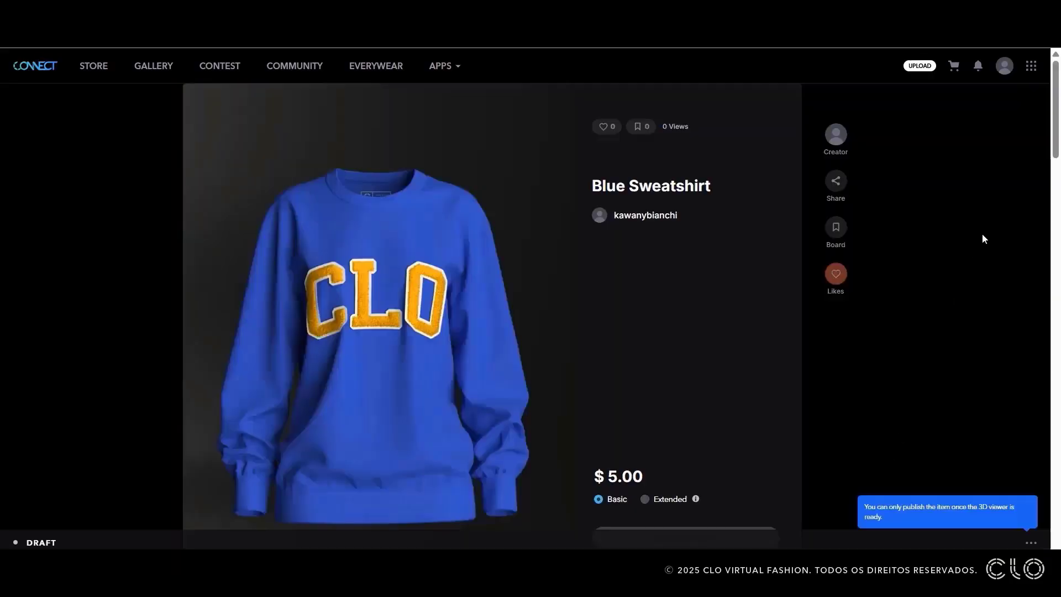
left_click(1004, 65)
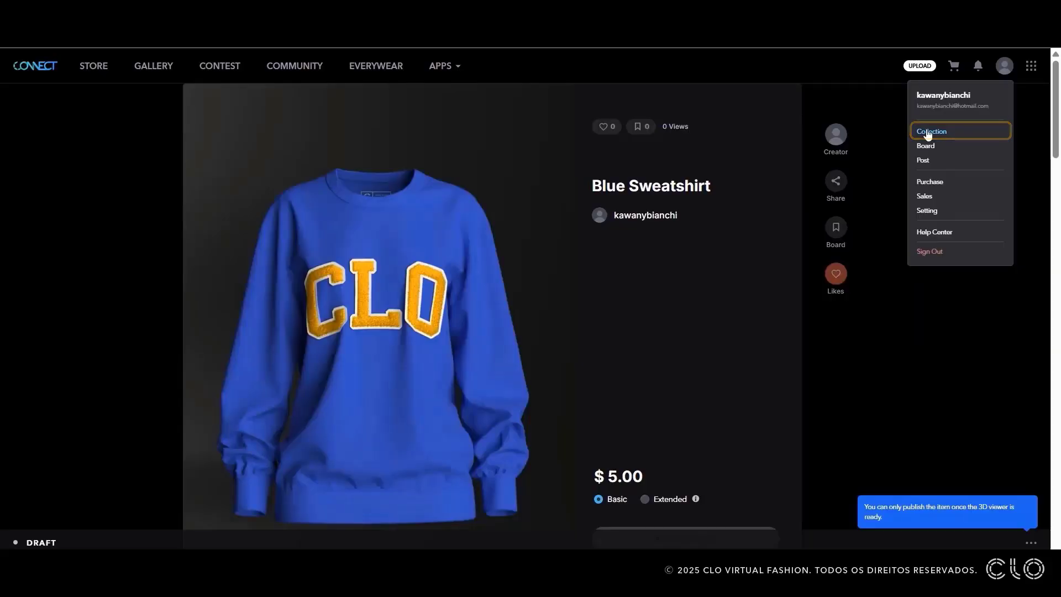
left_click(931, 131)
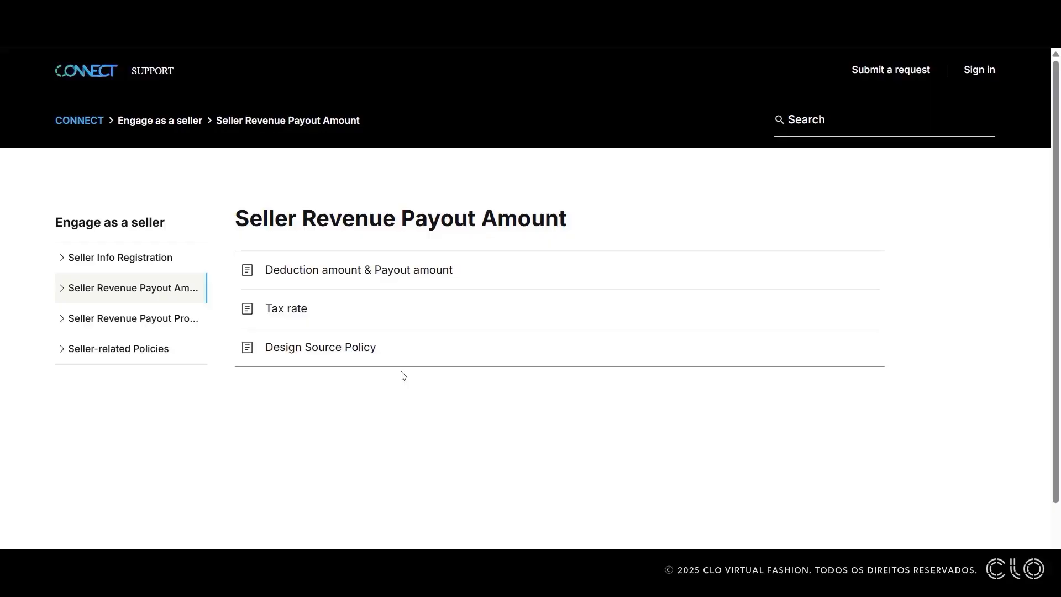
- Read the 'Deduction amount & Payout amount' article, then the Tax rate withholding table
left_click(358, 270)
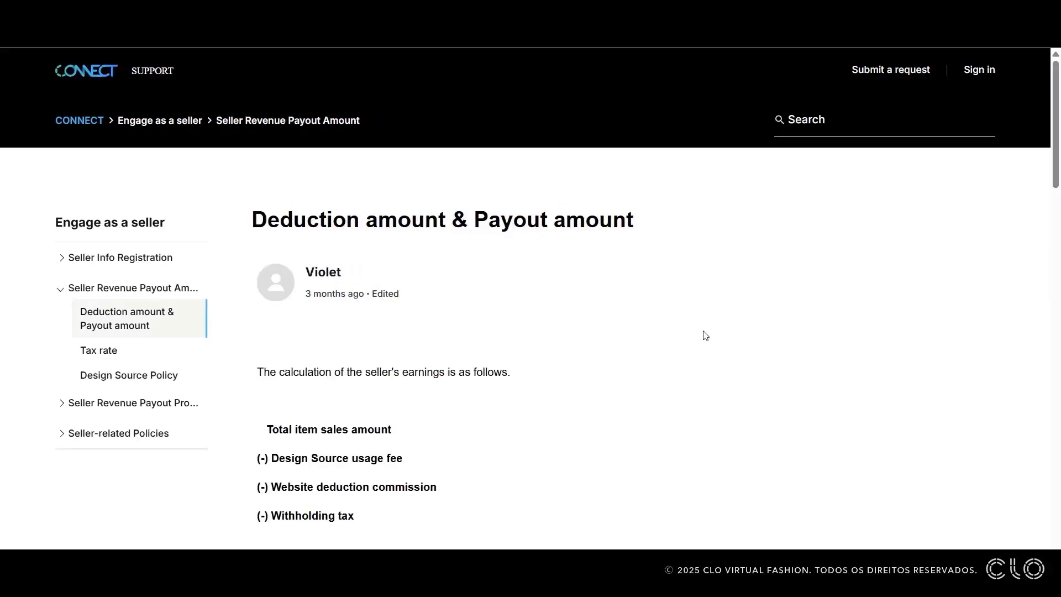
scroll("down", 3)
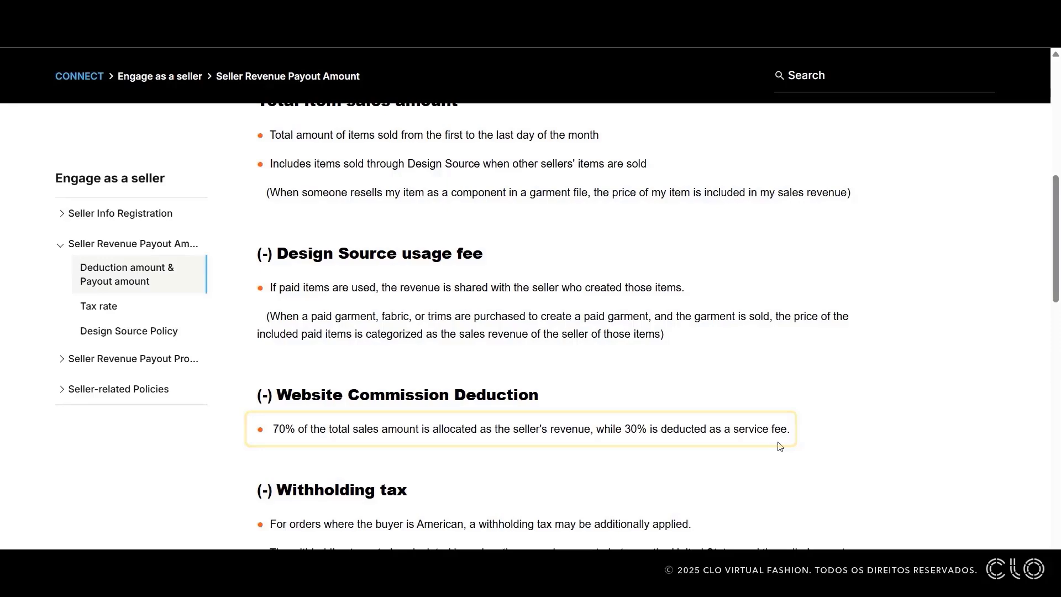
scroll("down", 3)
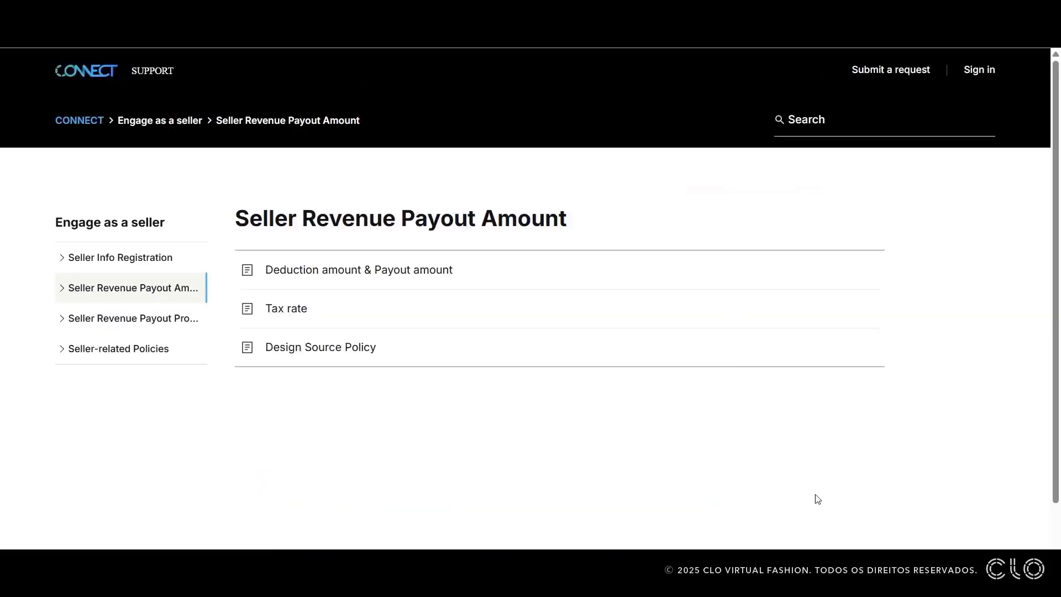
mouse_move(344, 496)
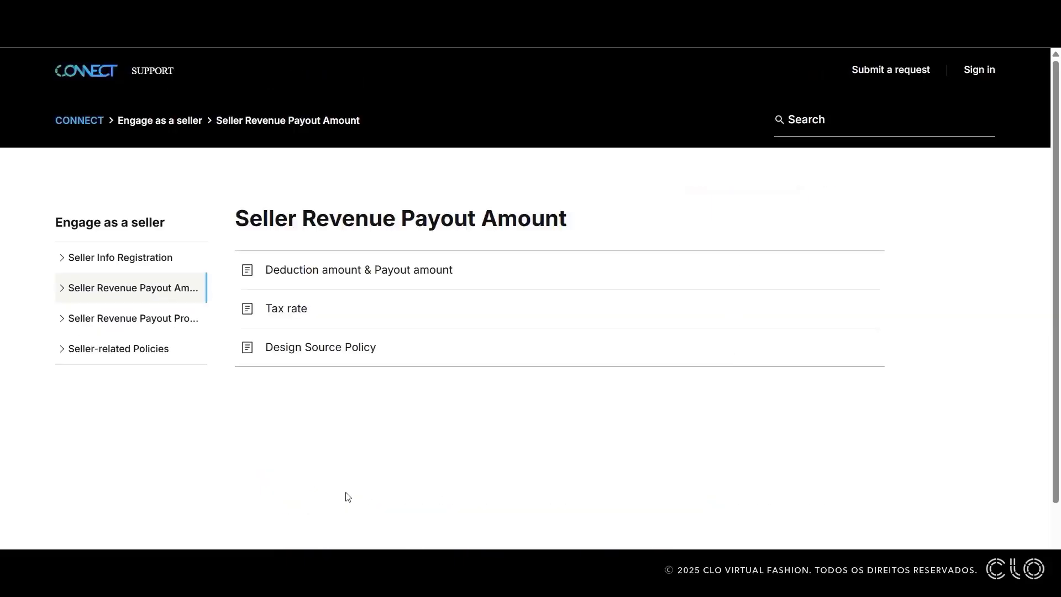
left_click(286, 308)
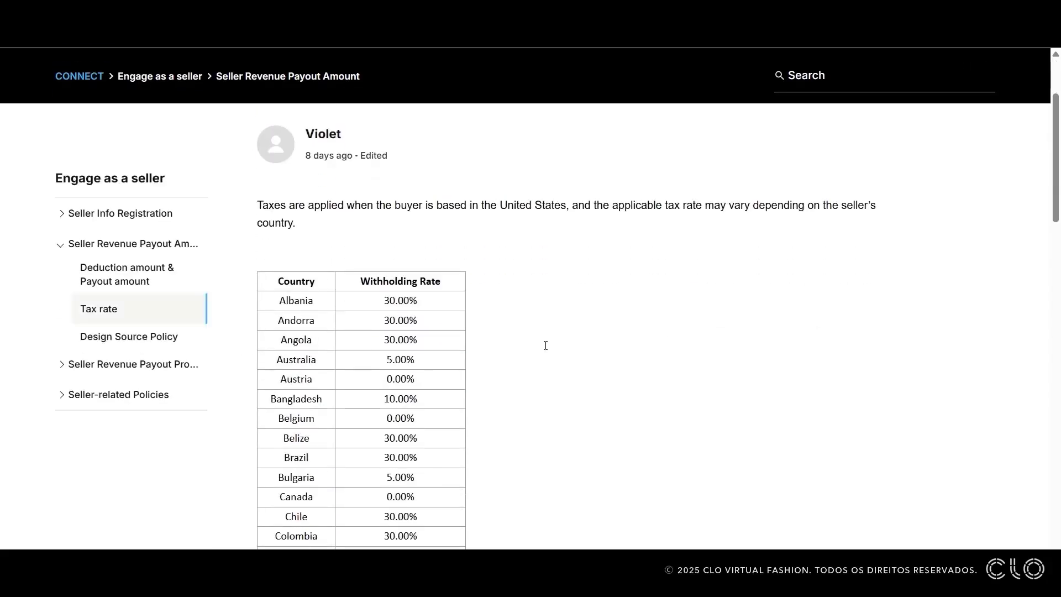
scroll("down", 3)
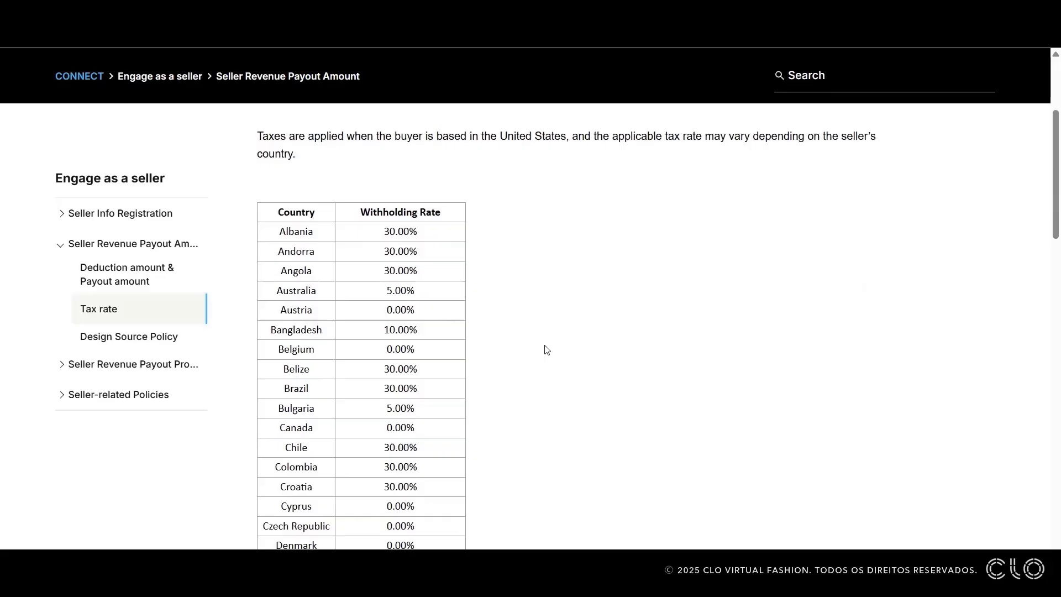
mouse_move(500, 375)
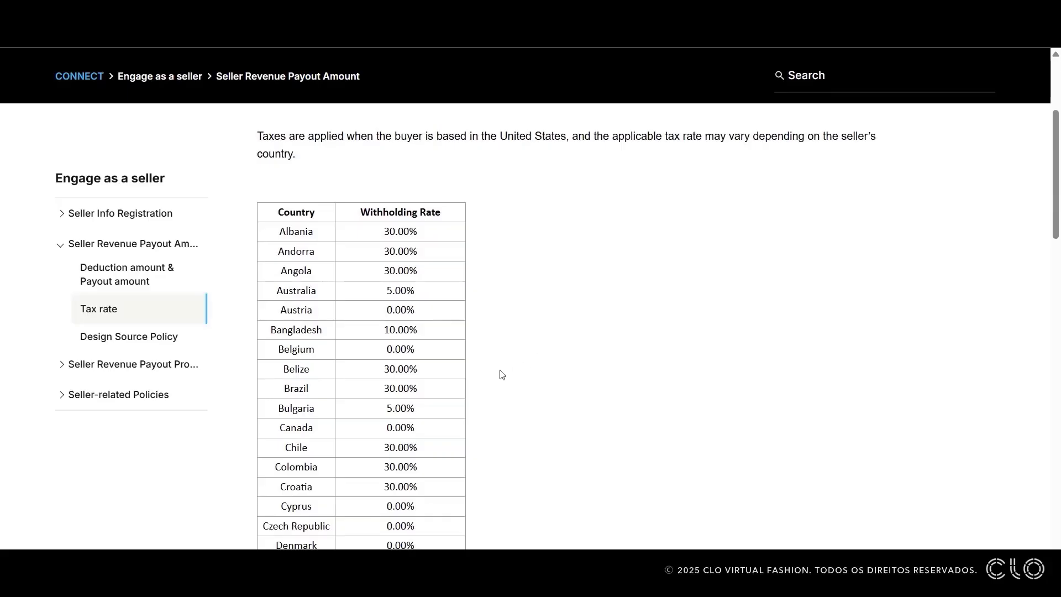
mouse_move(421, 390)
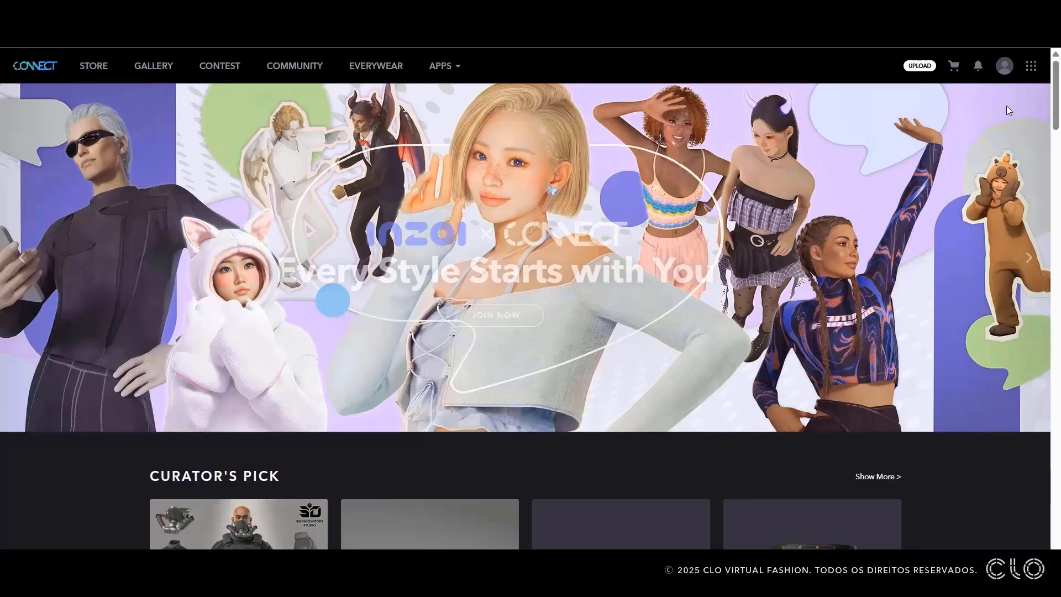
- Go to Sales > INFO and create a blank seller payout information form
left_click(1003, 66)
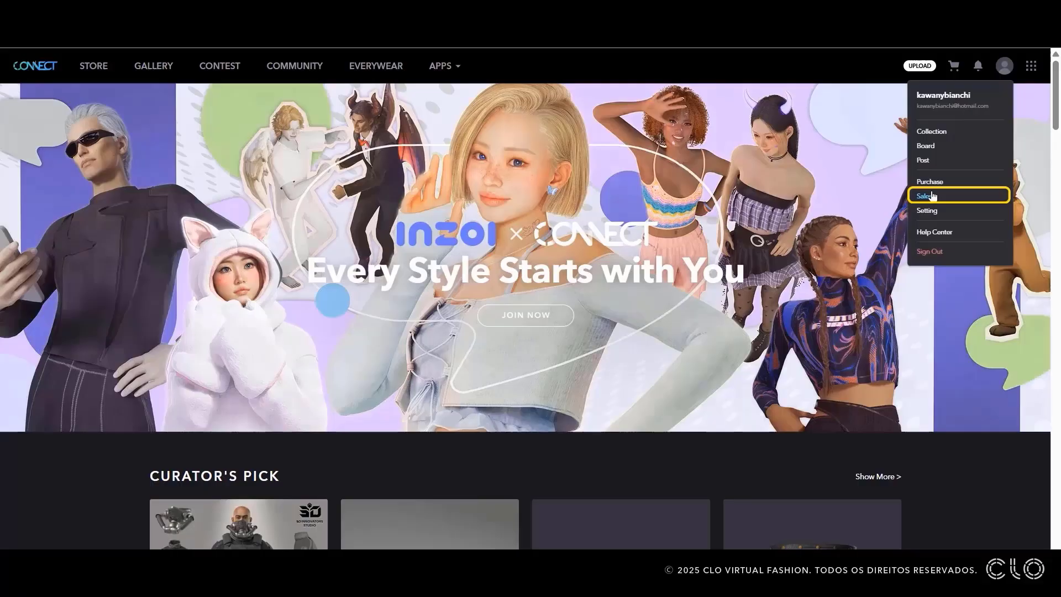
left_click(924, 196)
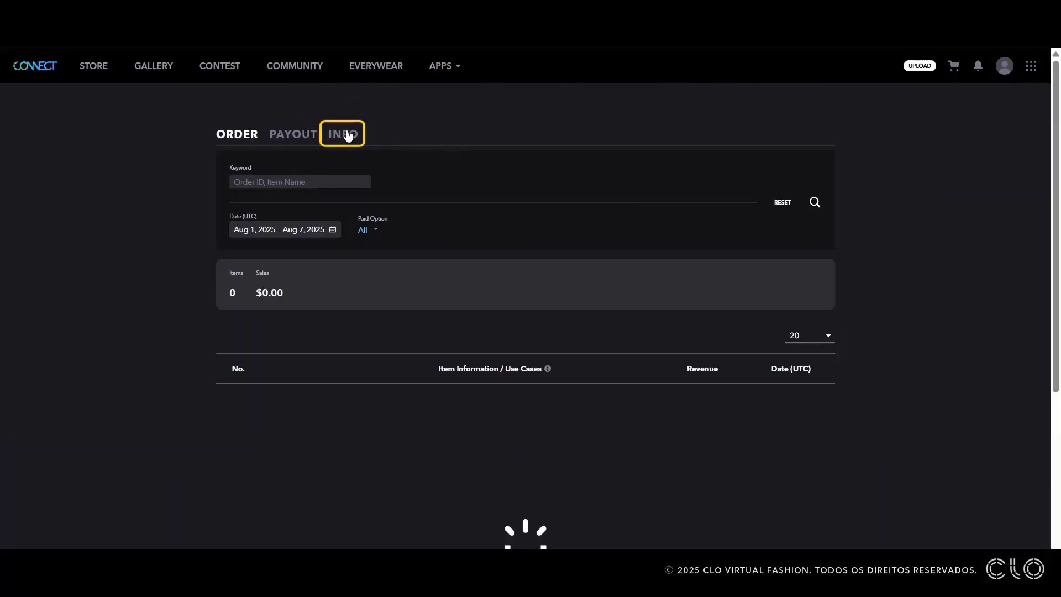
left_click(342, 134)
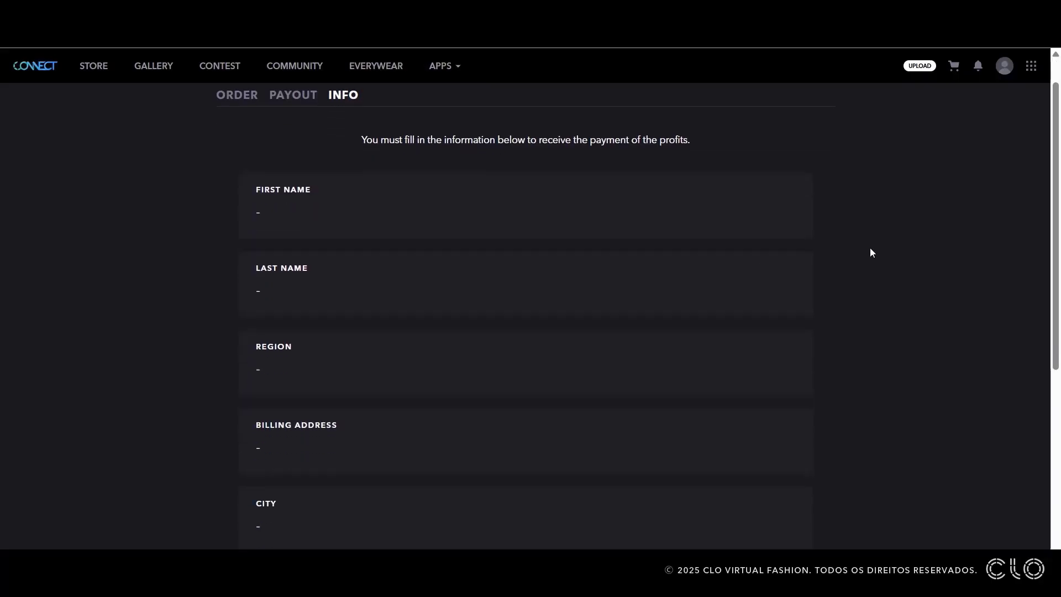
scroll("down", 3)
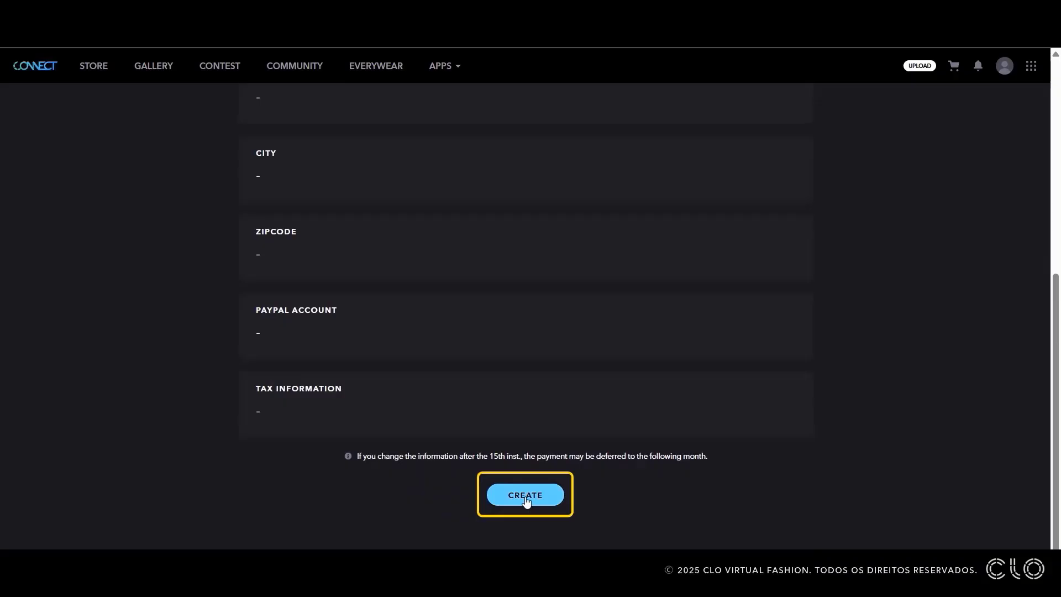
left_click(525, 495)
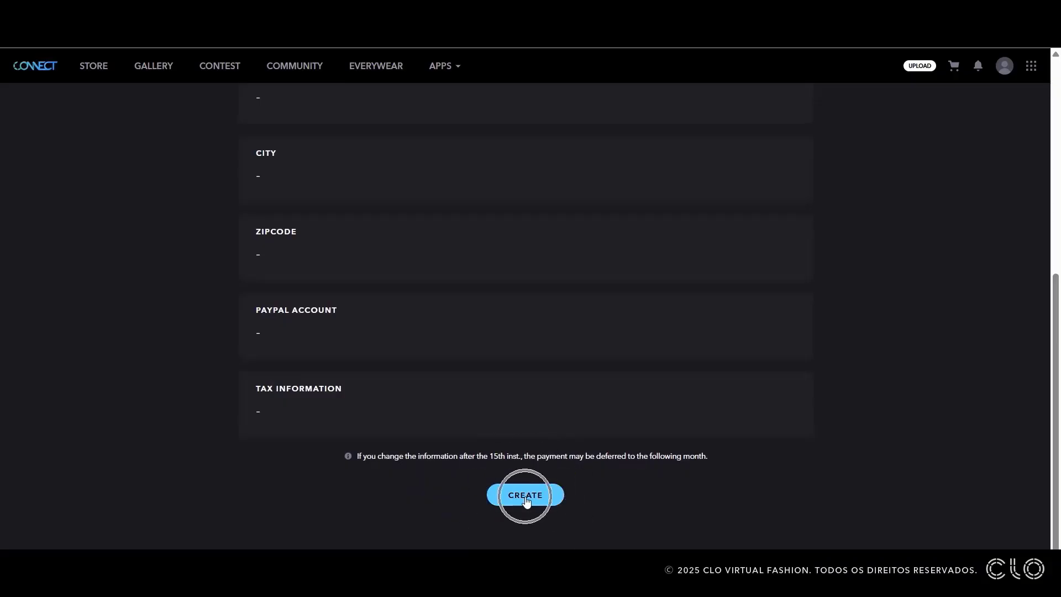
left_click(525, 495)
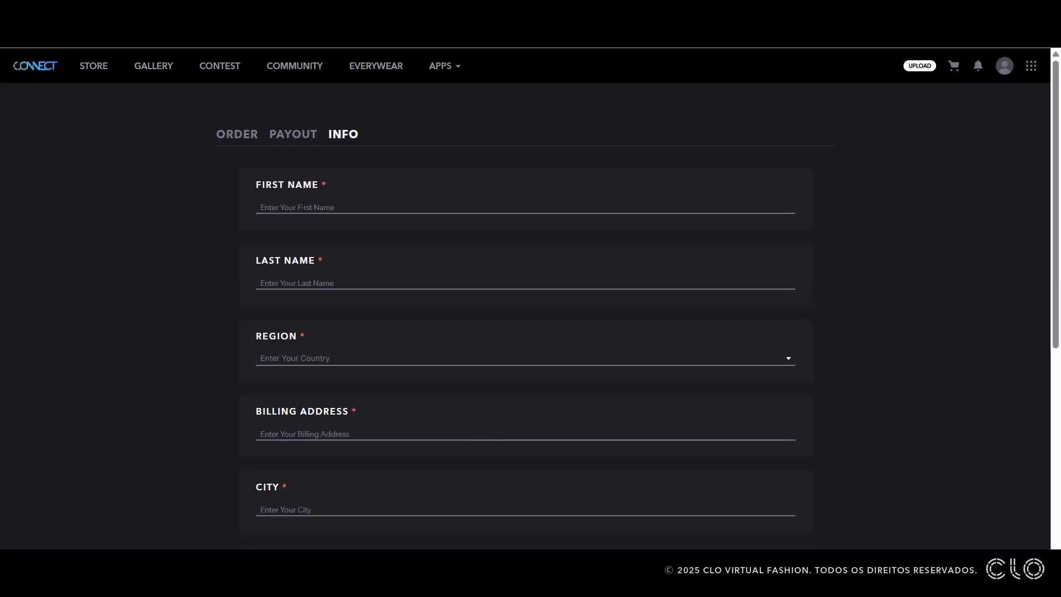
- Fill the billing name 'Kawany Amario', address 'teste' and zipcode '00000'
type("Kawany")
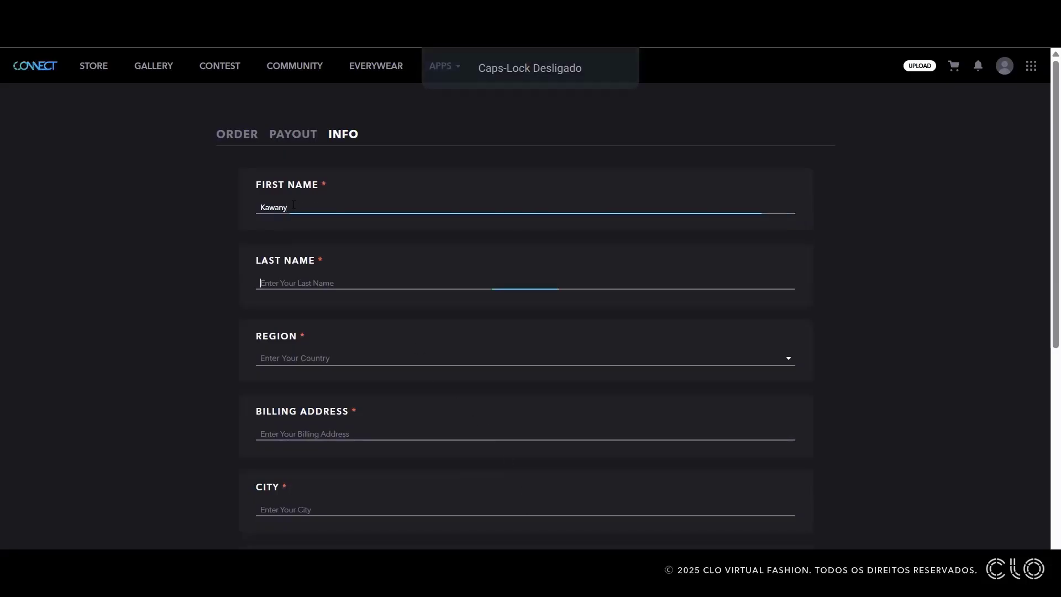
type("Amario")
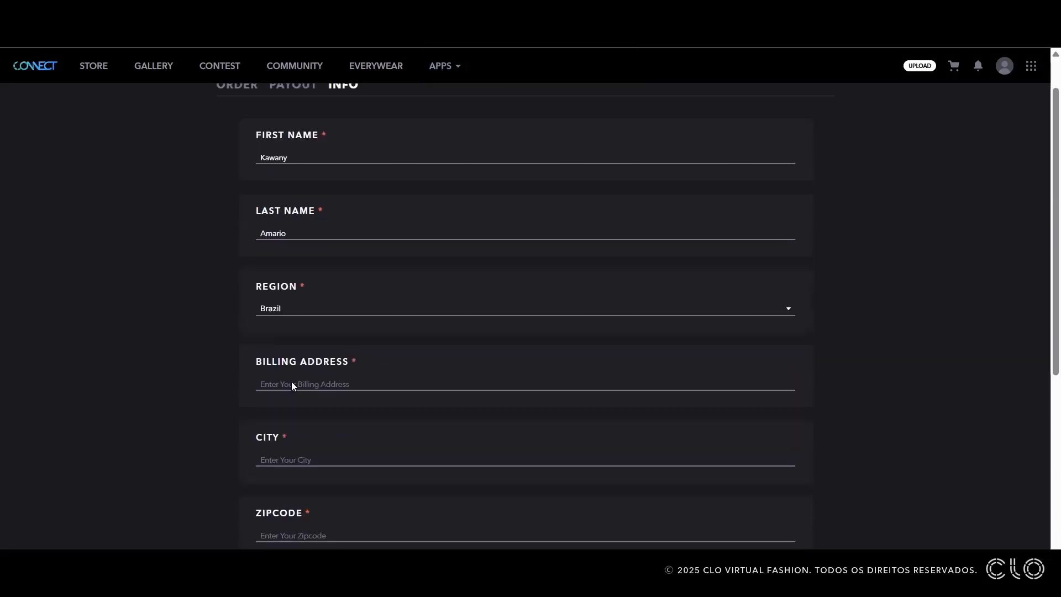
type("teste")
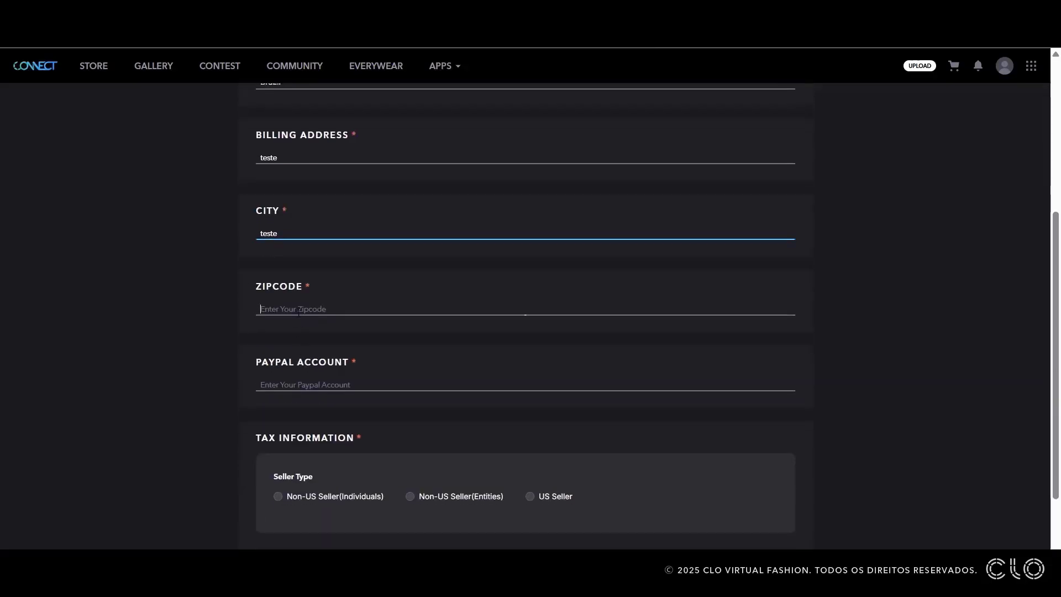
type("00000")
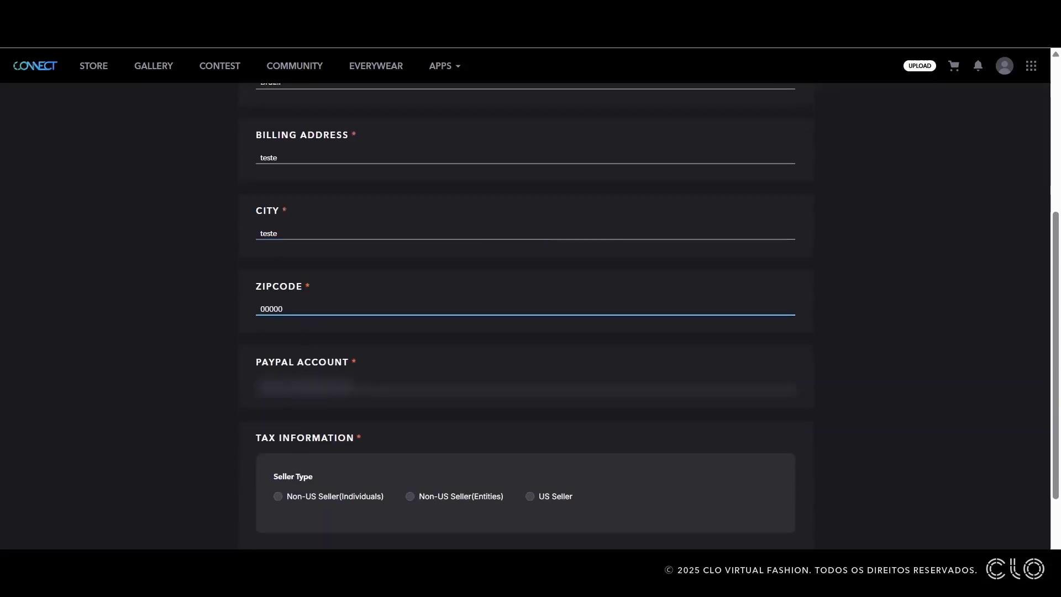
- Mark the seller as Non-US Seller (Individuals) and download the W-8BEN tax form
scroll("down", 3)
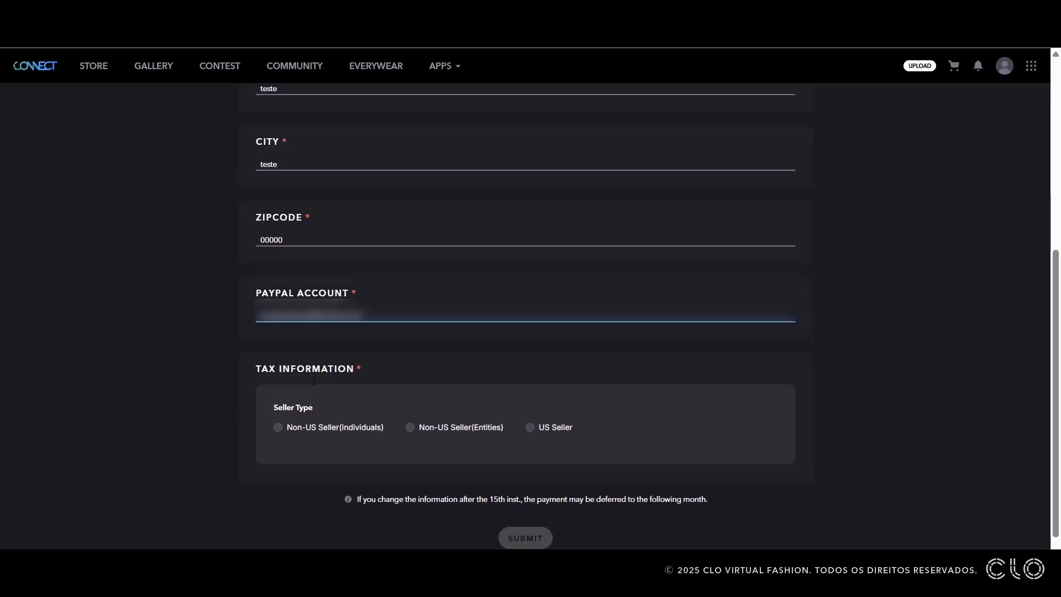
left_click(277, 383)
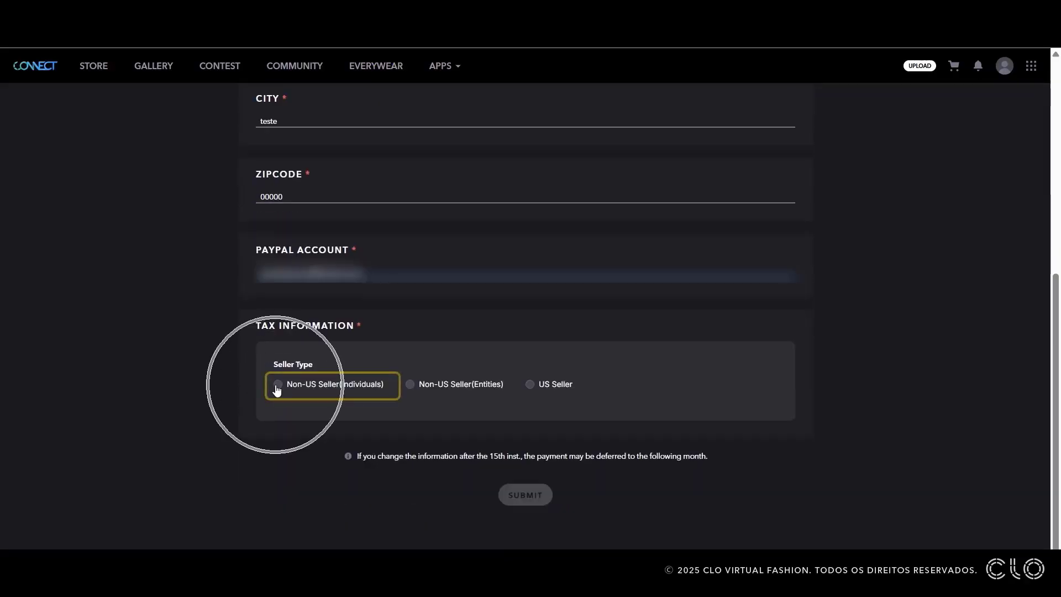
left_click(276, 385)
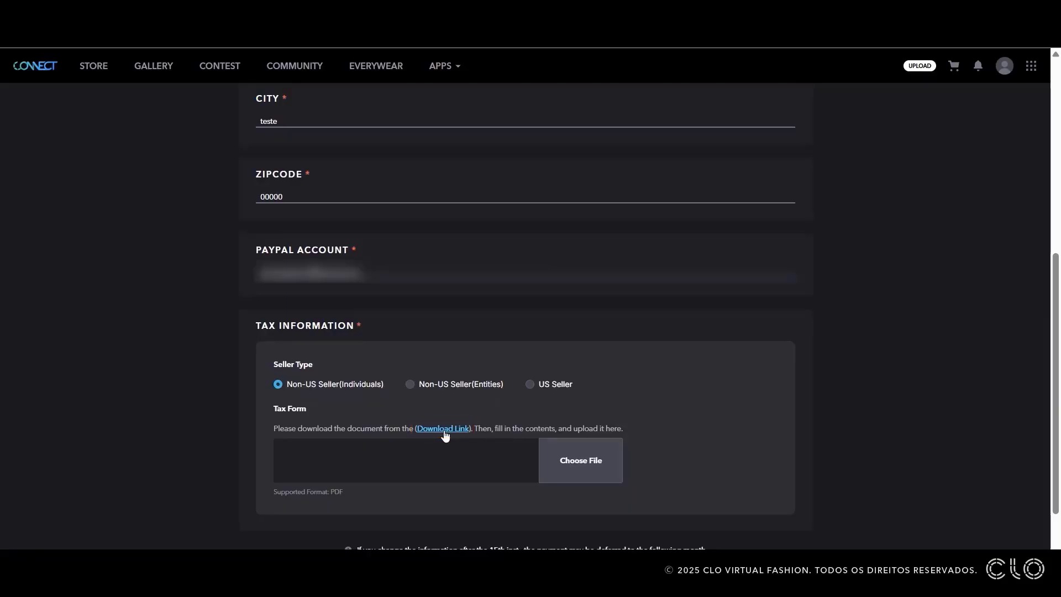
left_click(442, 428)
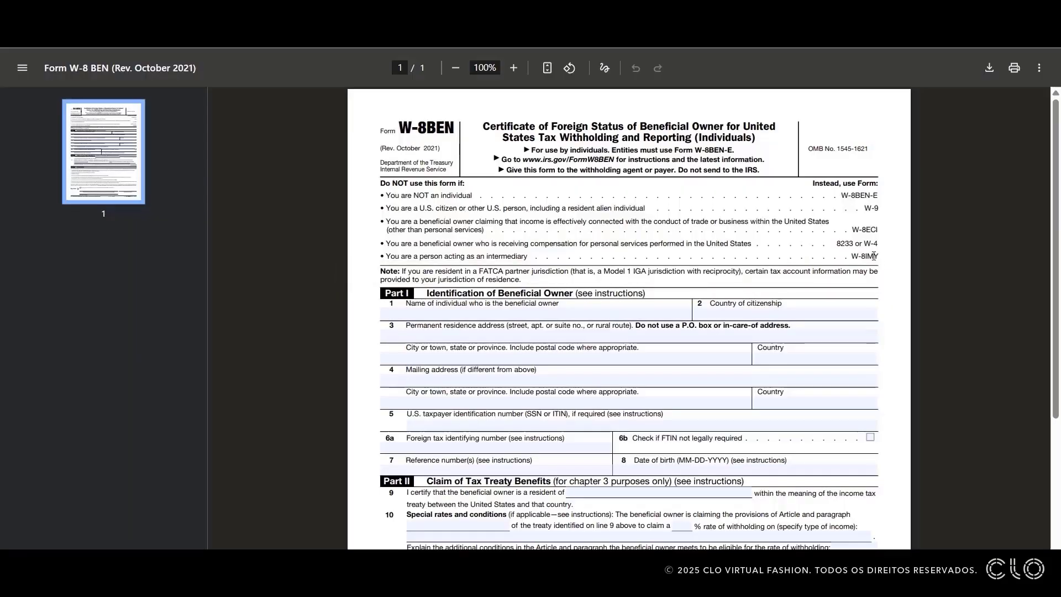
- Enter the beneficial owner's name on Line 1 of the W-8BEN
scroll("down", 3)
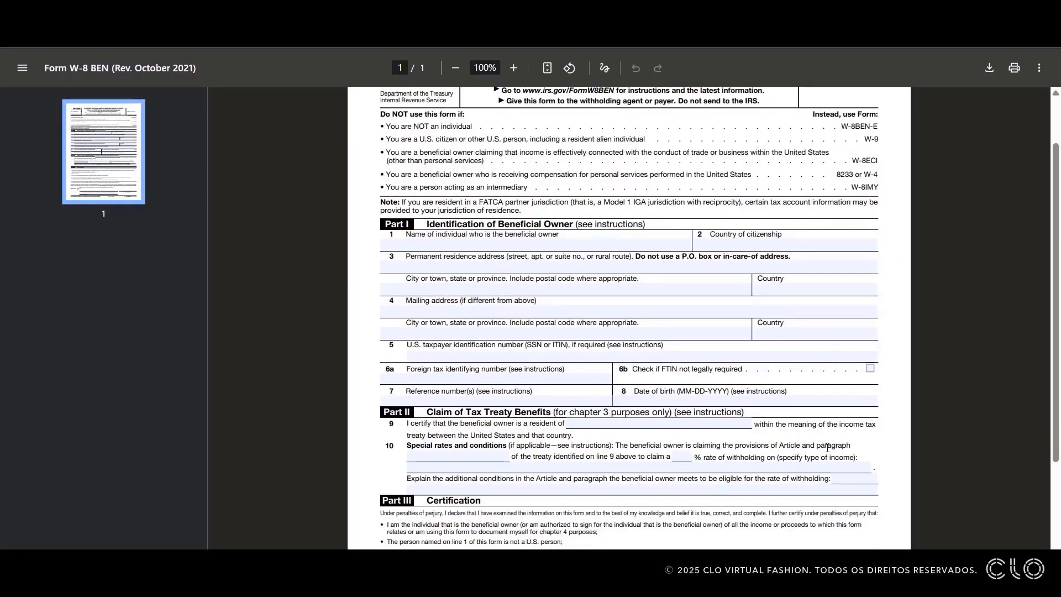
mouse_move(643, 362)
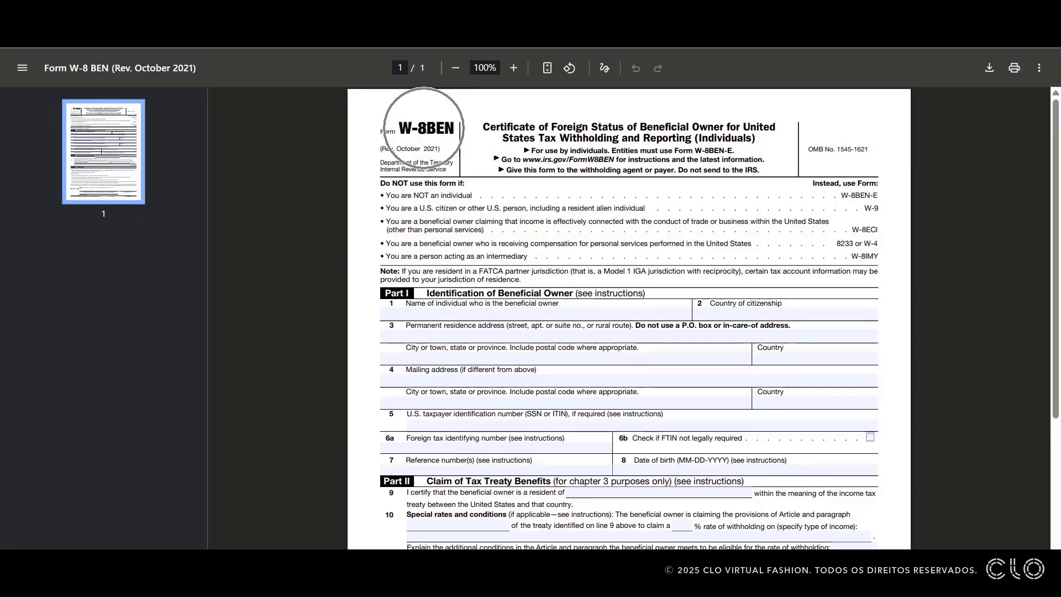
scroll("down", 3)
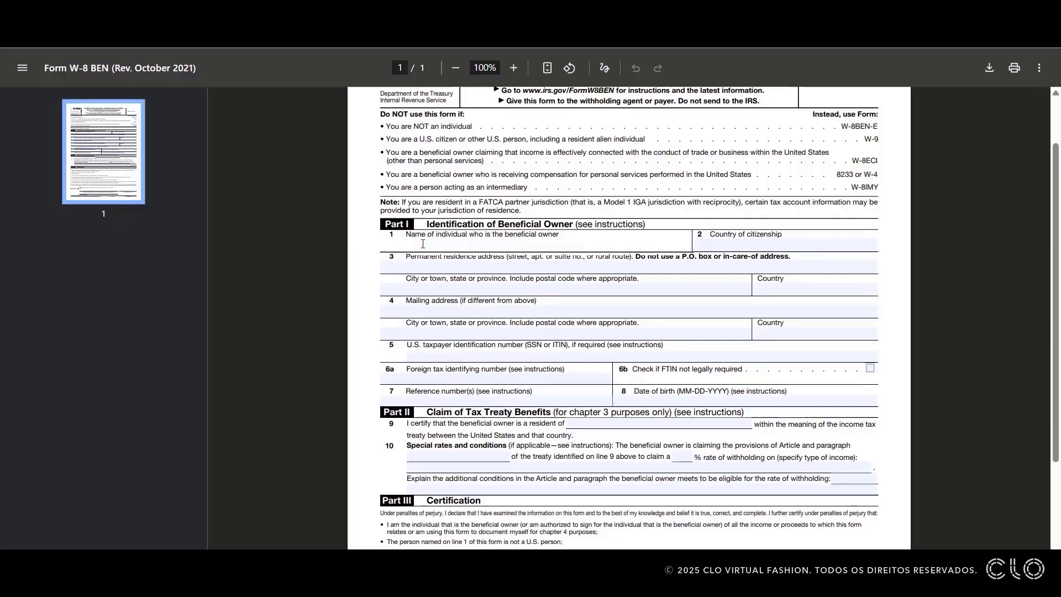
type("Kawany Bianchi Ama")
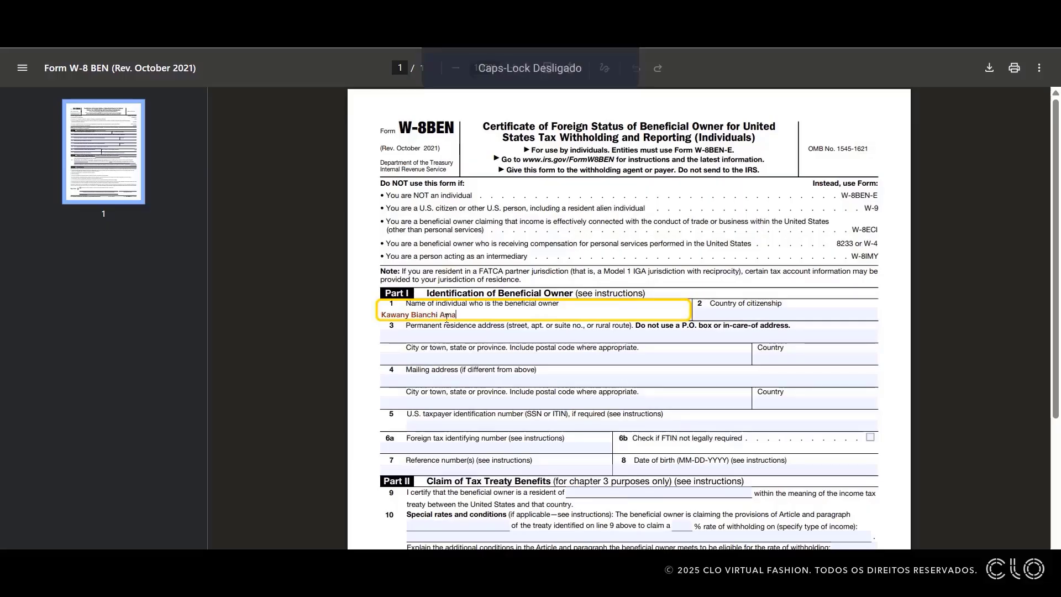
type("rio")
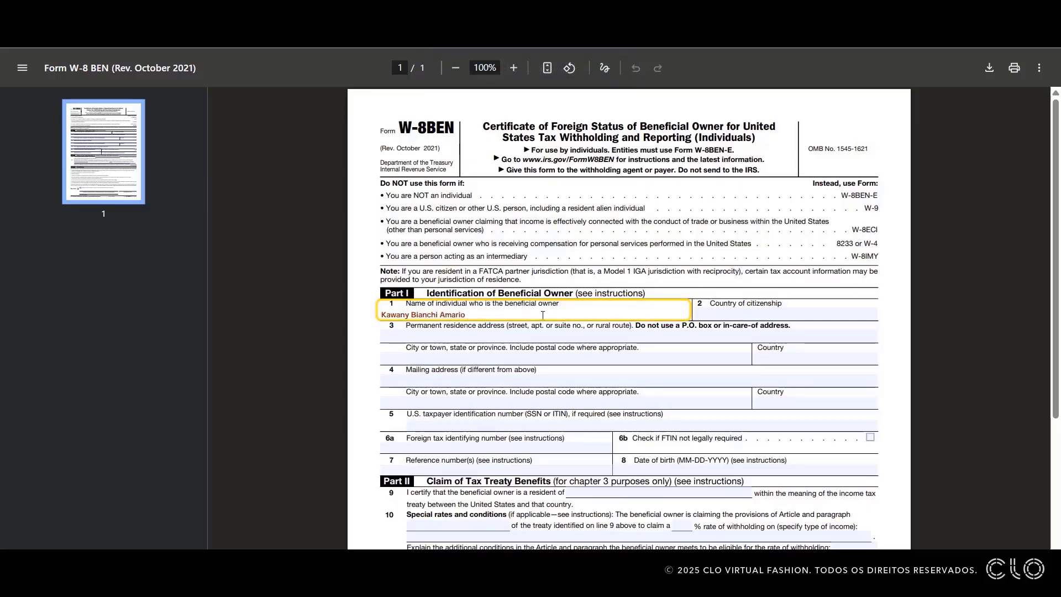
- Enter Brazil as country of citizenship and the 'Rua' street as permanent residence address
left_click(784, 310)
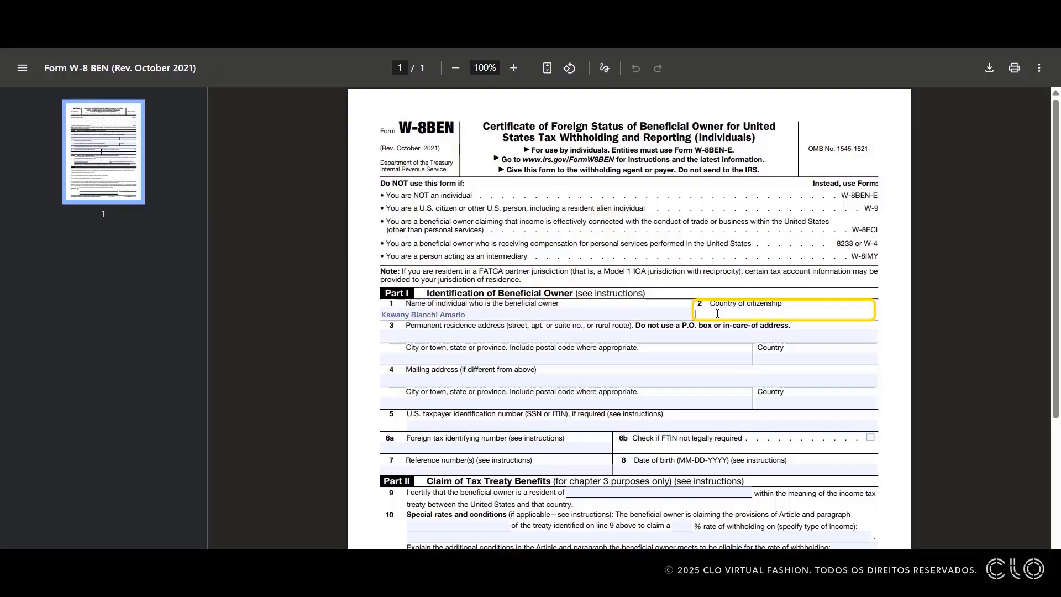
type("Brazil")
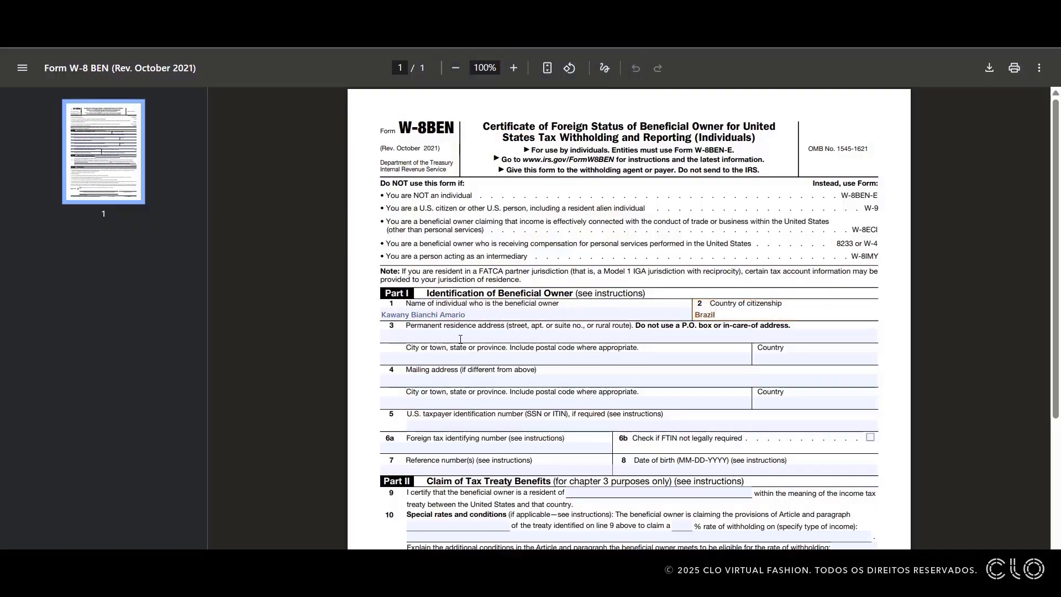
scroll("down", 3)
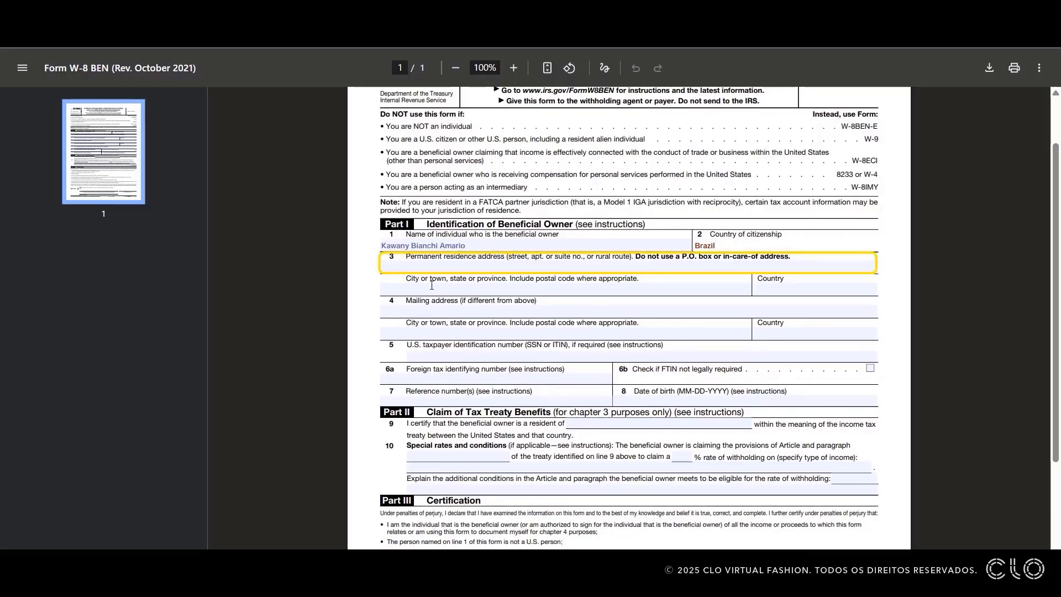
type("Rua teste")
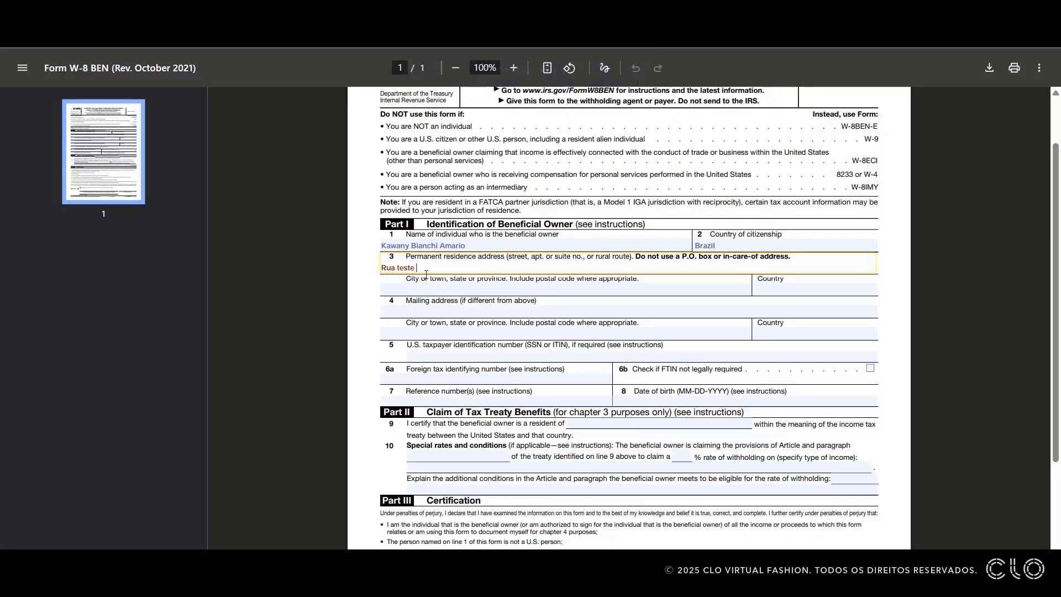
scroll("down", 3)
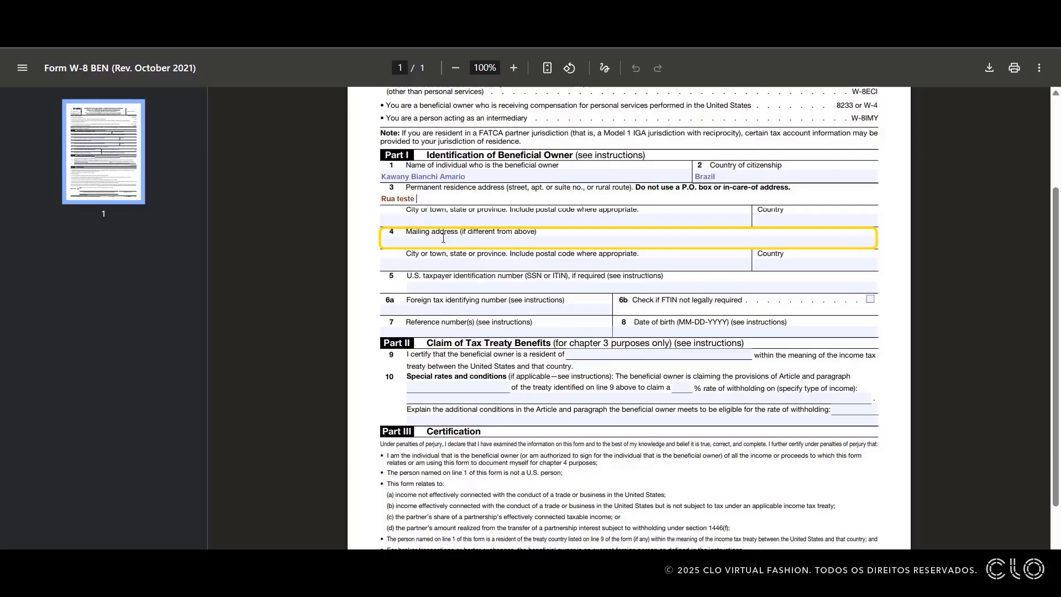
- Enter foreign tax ID 0000000 on line 6a and Brazil as treaty residence on line 9
left_click(494, 305)
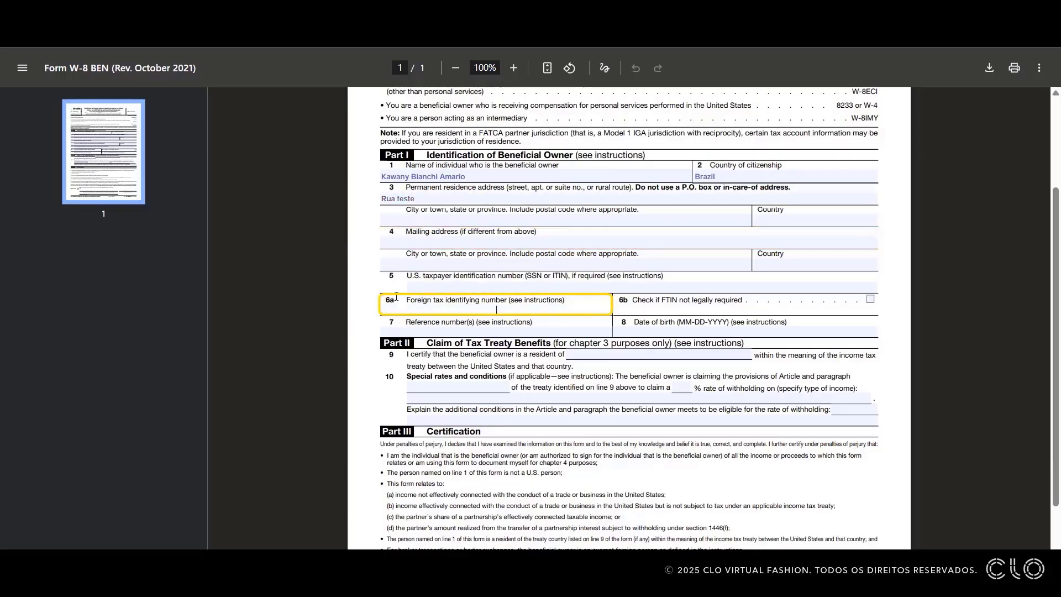
type("0000000")
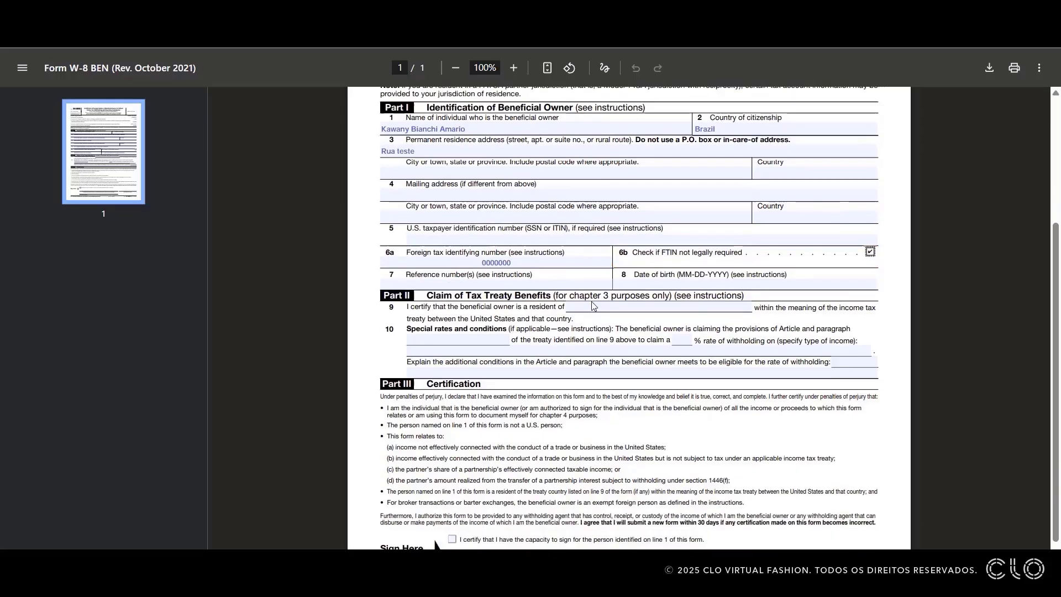
scroll("down", 3)
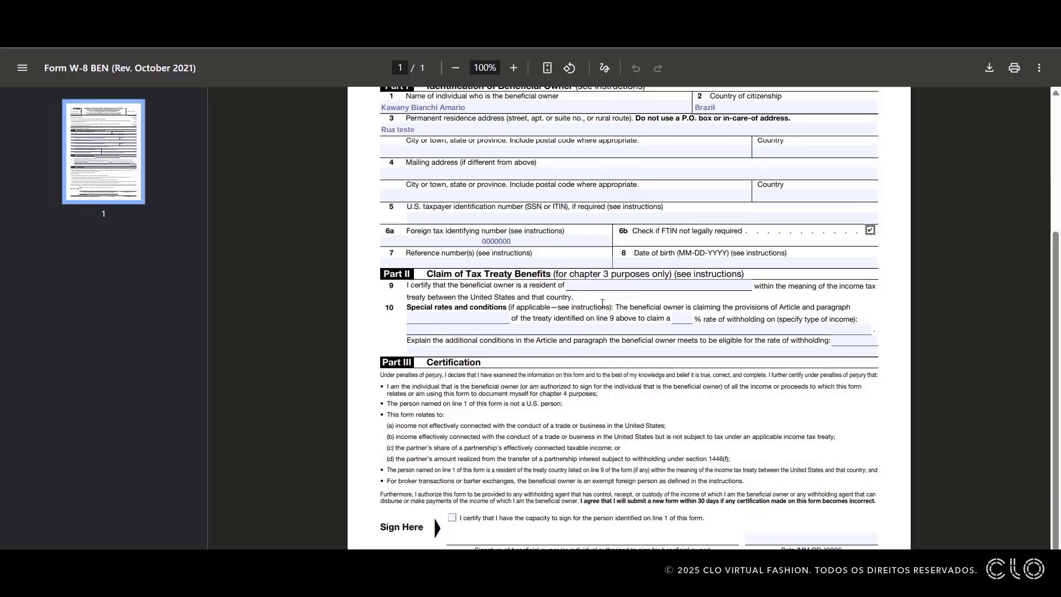
left_click(656, 284)
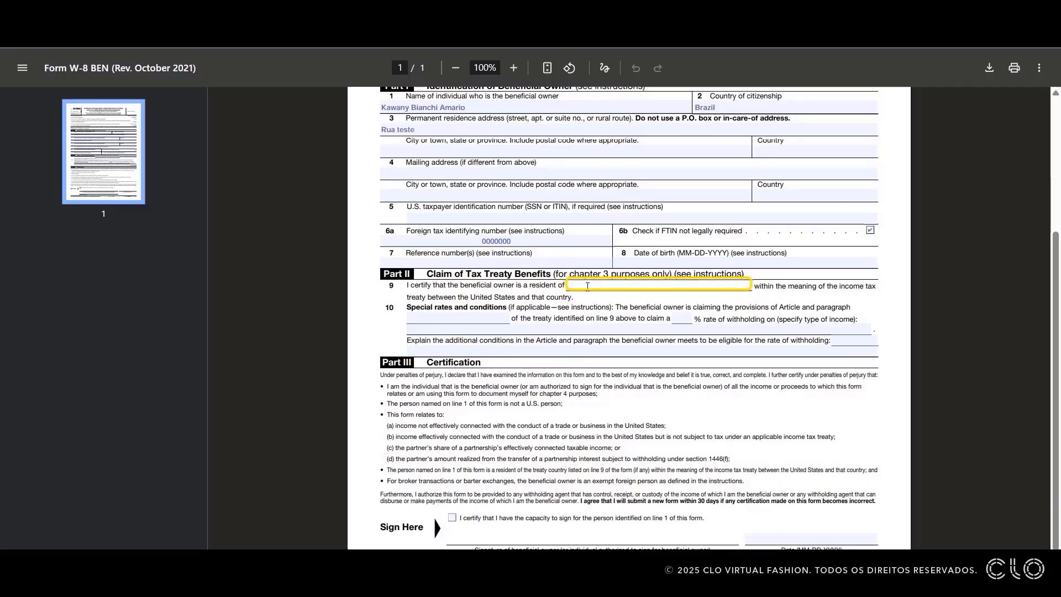
type("Brazil")
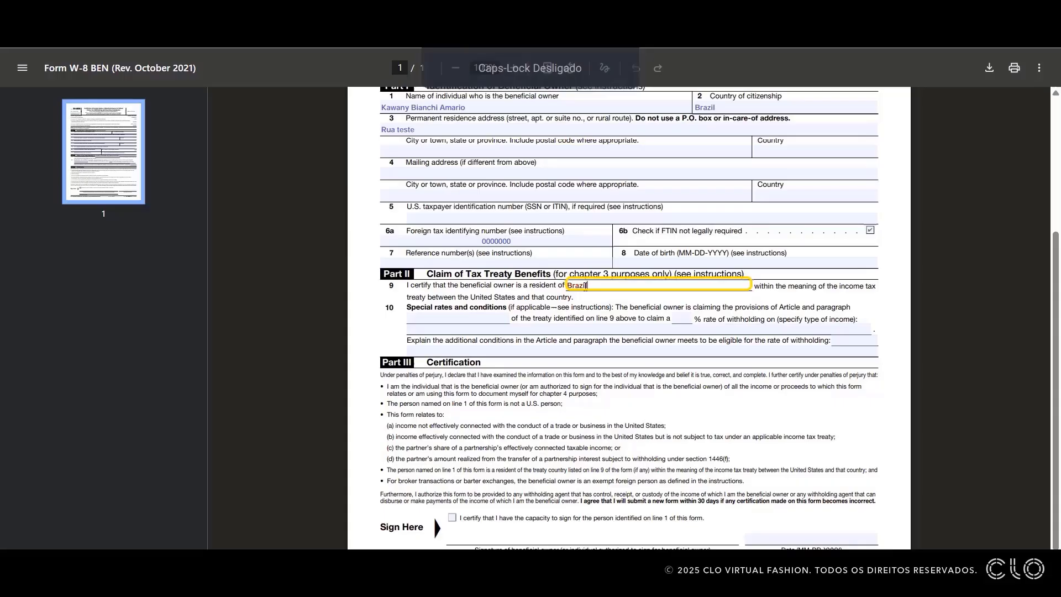
- Enter the signing date '09' and download the filled W-8BEN PDF
scroll("down", 3)
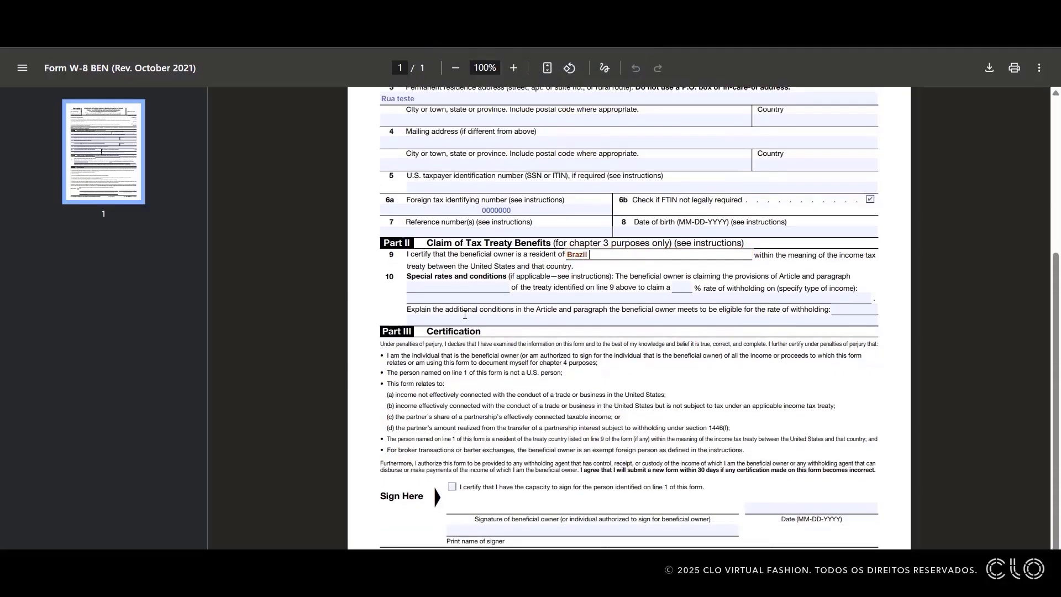
left_click(810, 508)
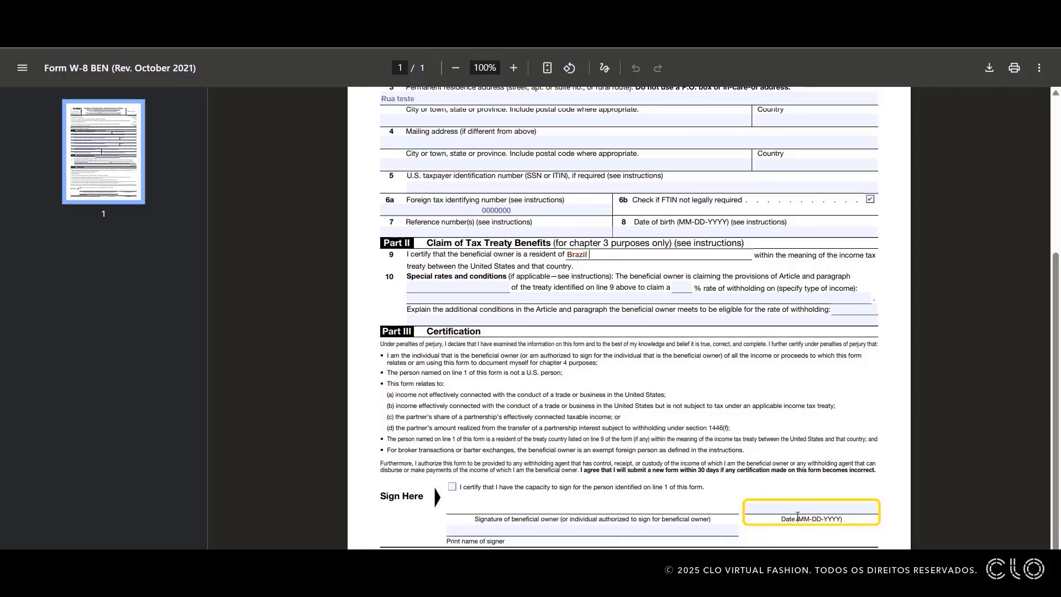
type("09")
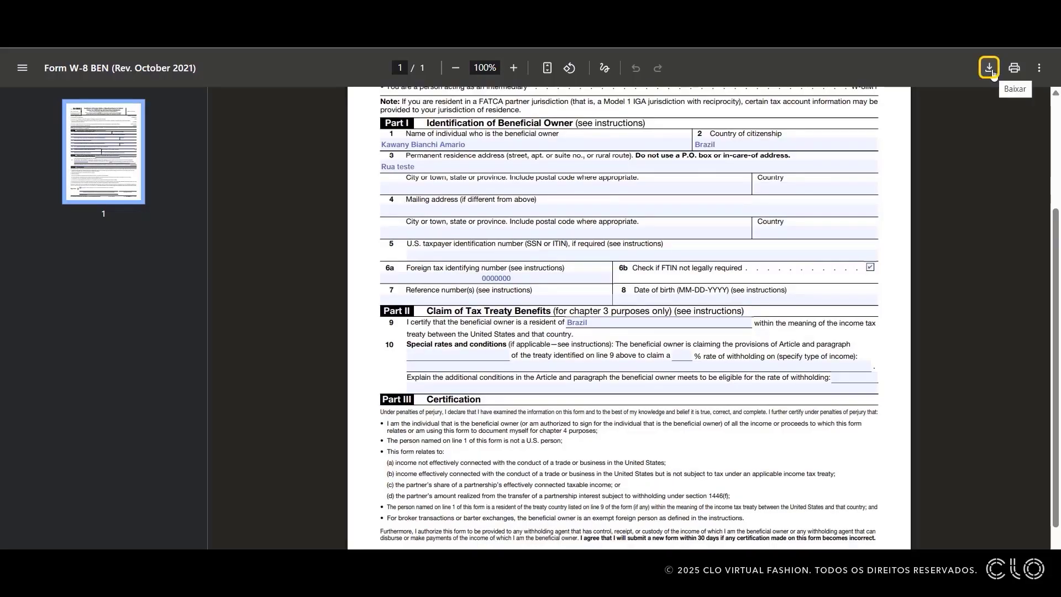
left_click(988, 67)
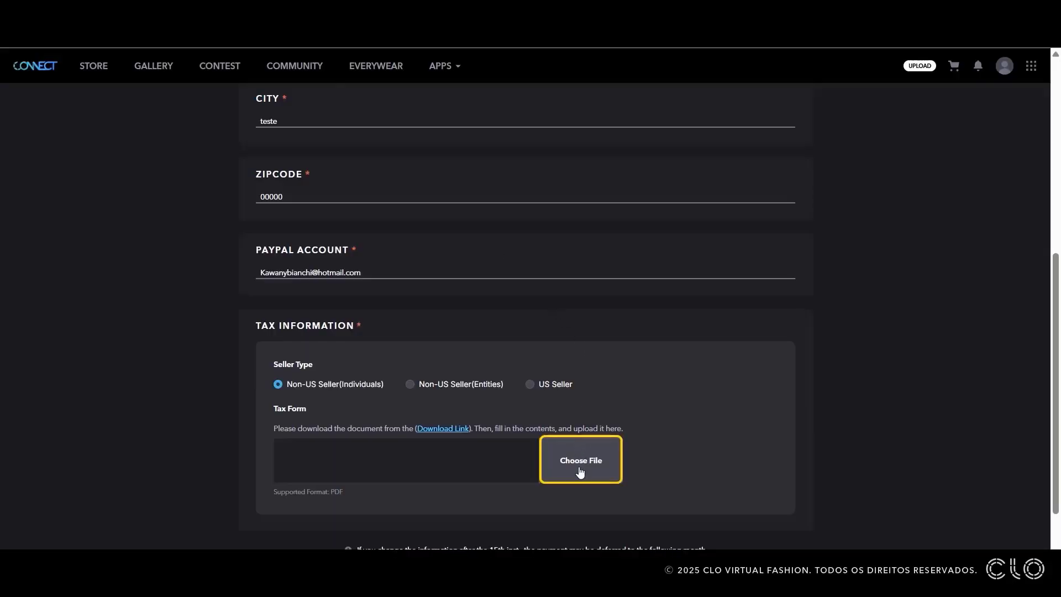
- Attach the saved W-8BEN PDF as the tax form and submit the seller payout information
left_click(580, 459)
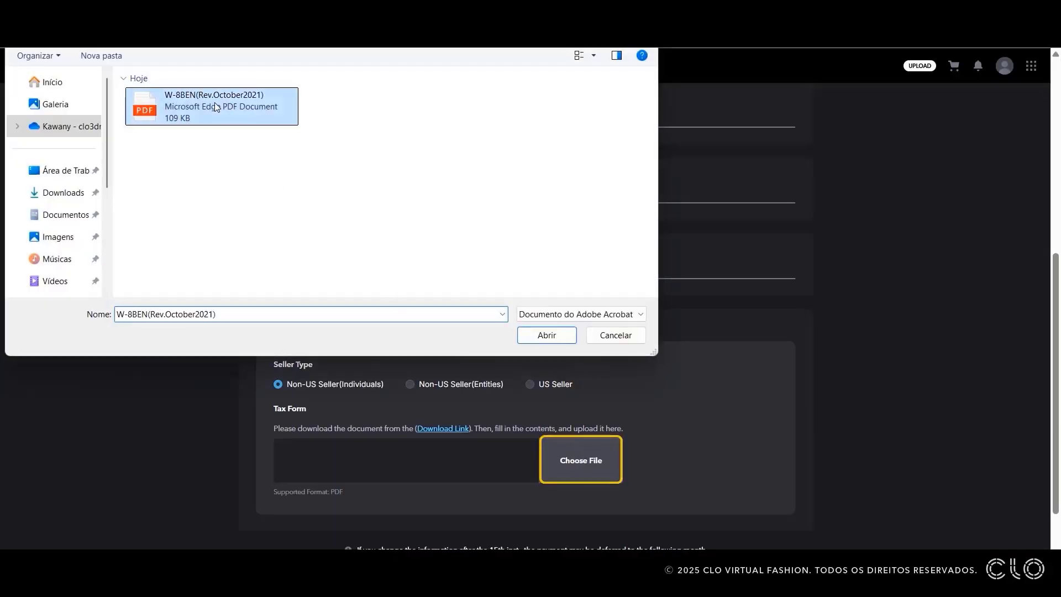
left_click(545, 335)
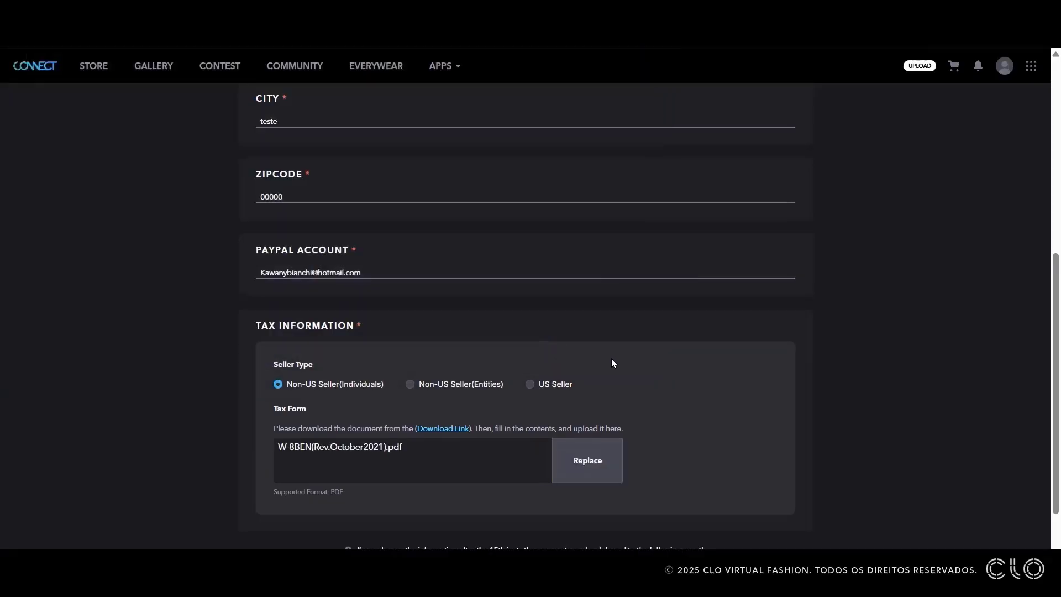
scroll("down", 3)
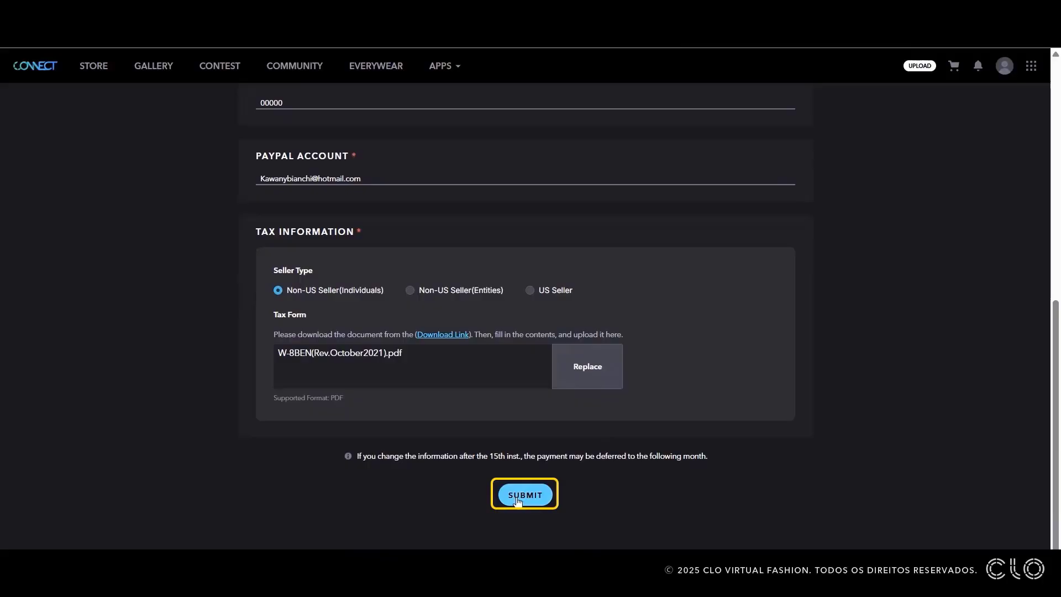
left_click(524, 493)
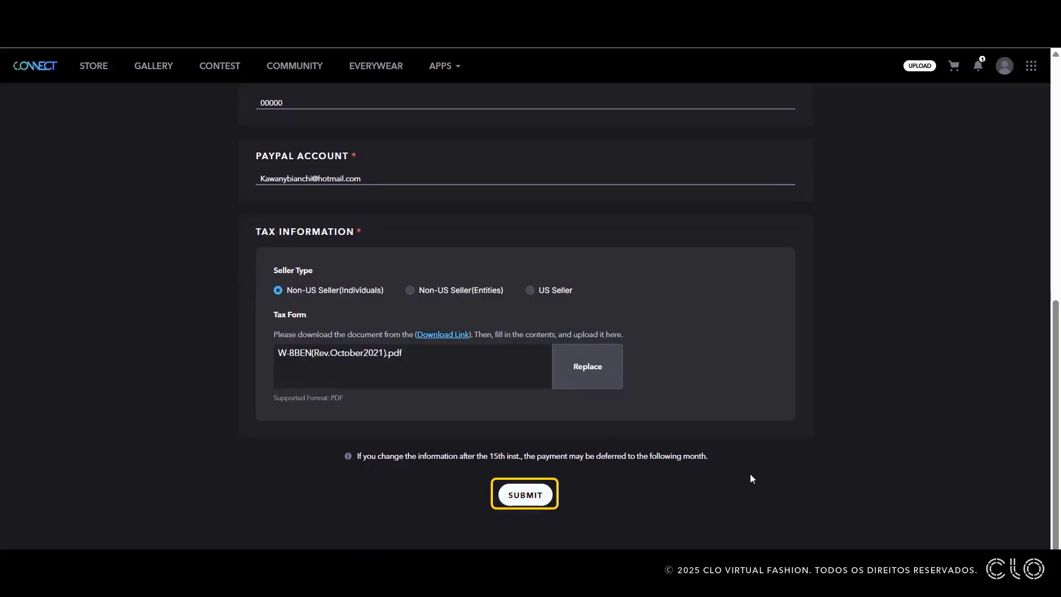
mouse_move(758, 463)
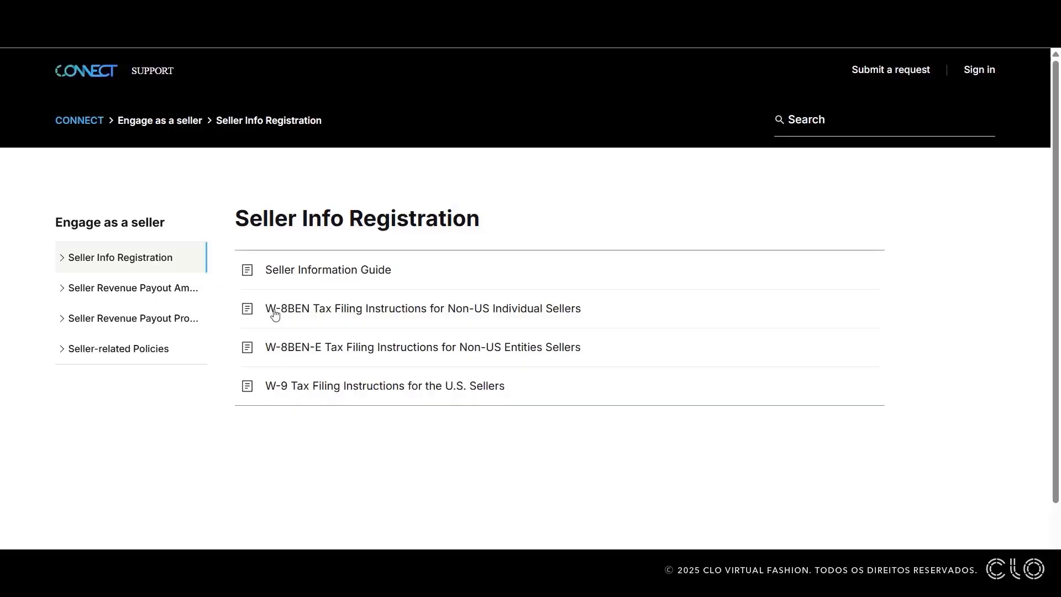
mouse_move(272, 313)
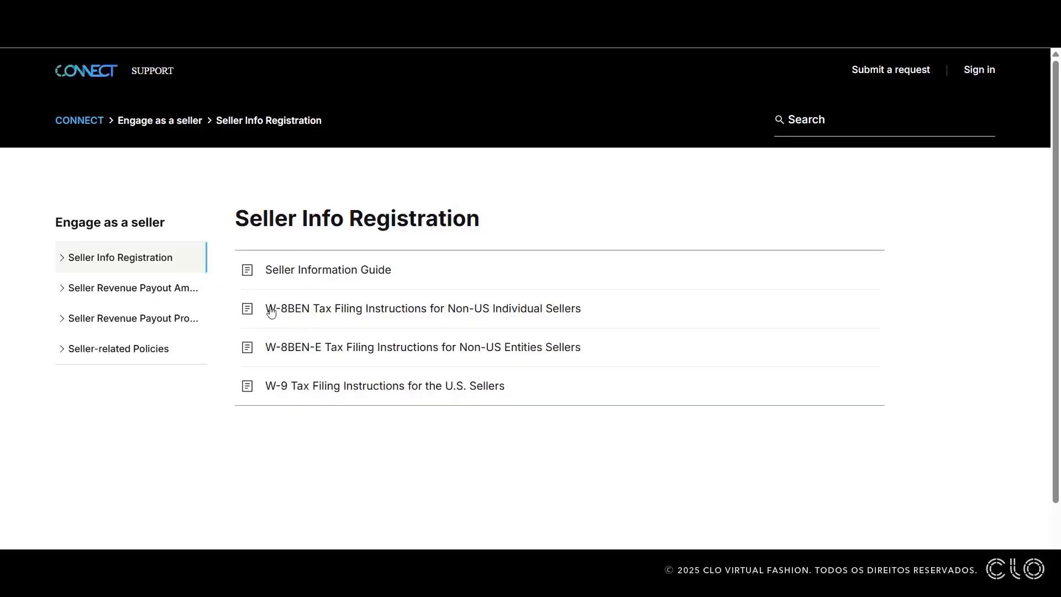